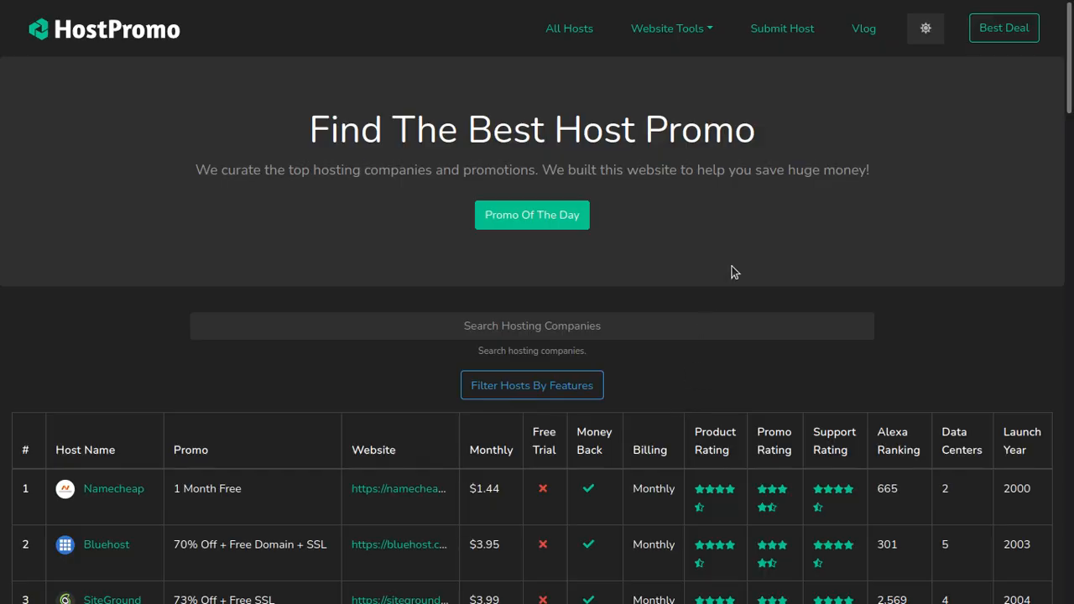
Run 'describe users;' in MySQL to list the eight users columns, id through updated_at.
scroll(down, 3)
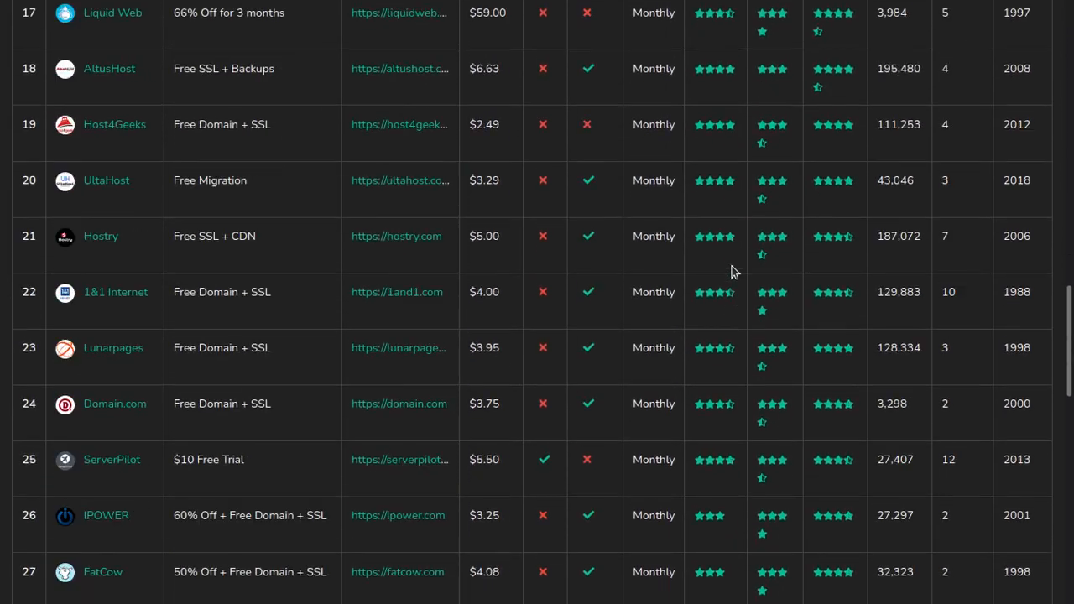
scroll(down, 3)
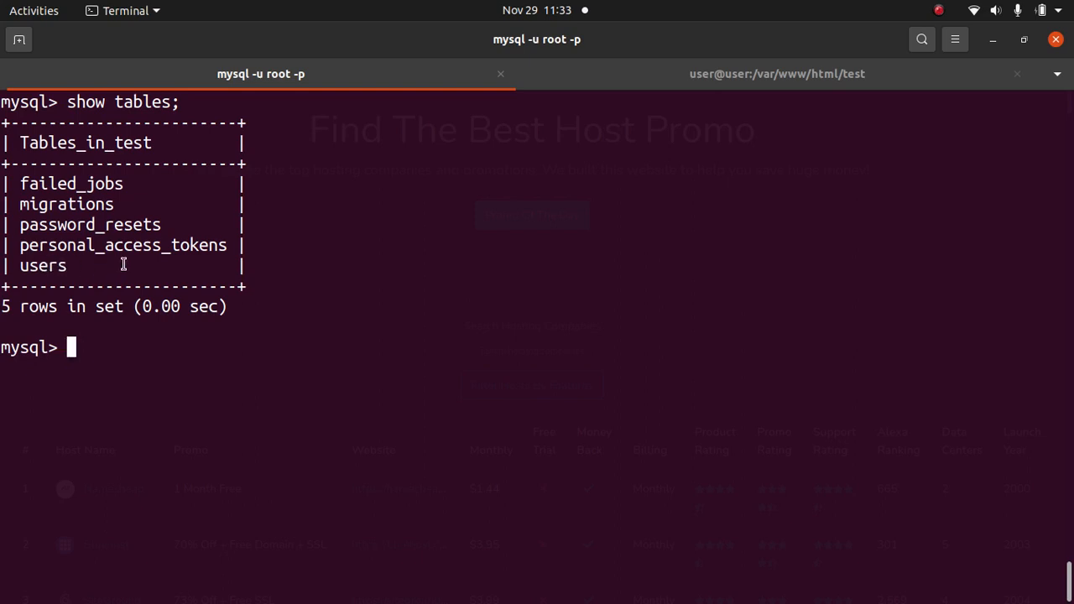
mouse_move(442, 293)
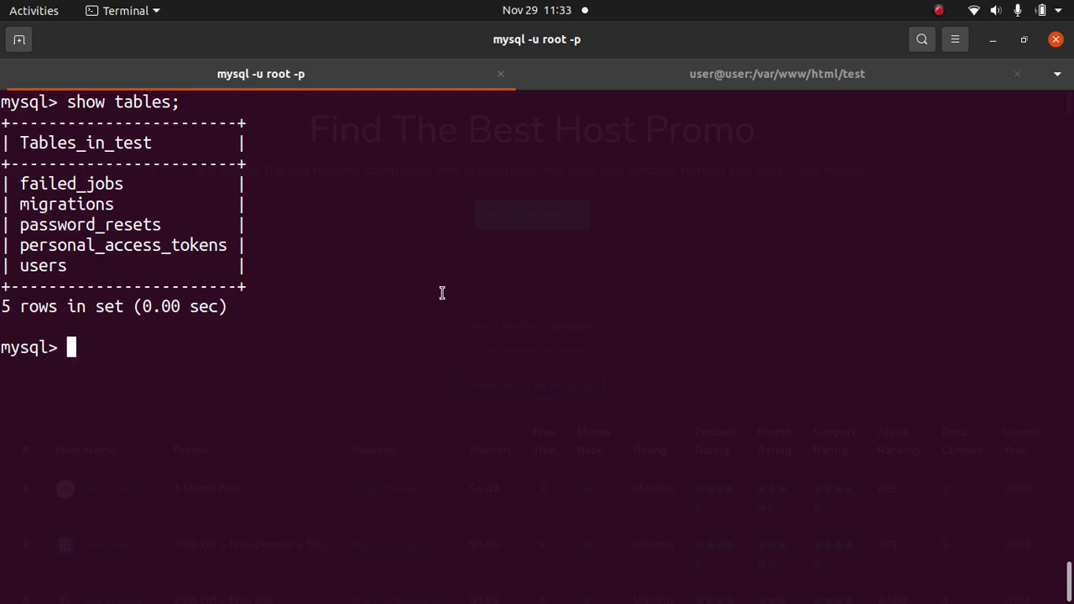
text(describe)
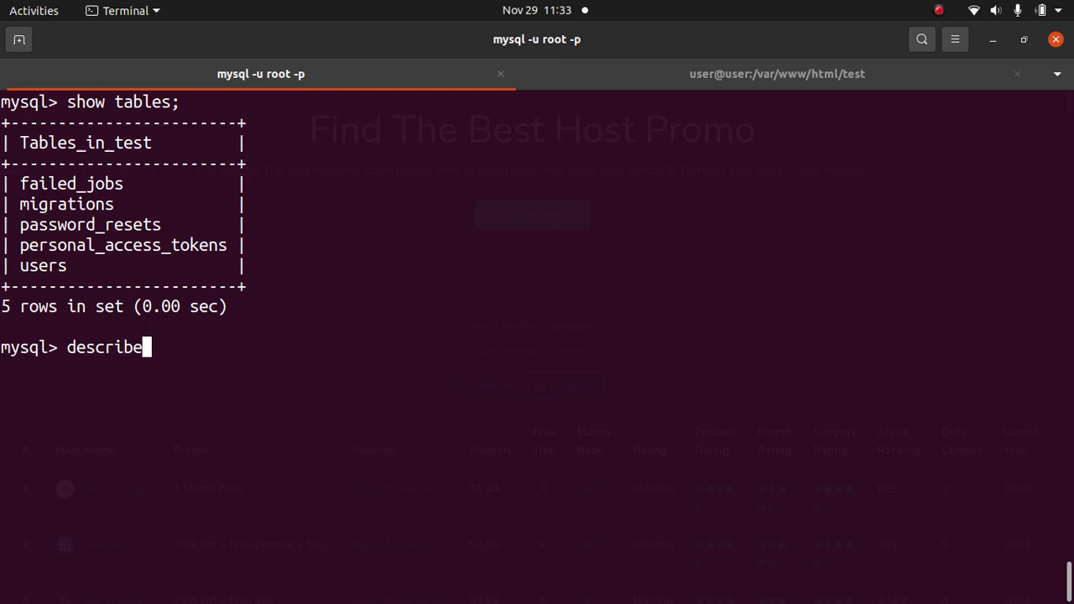
text(users;)
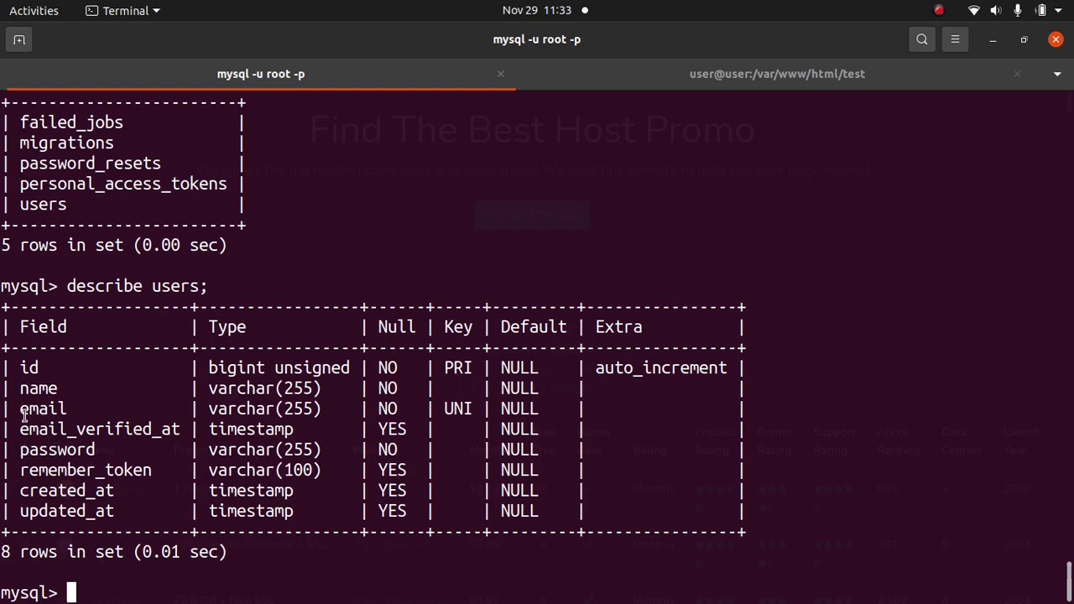
mouse_move(352, 337)
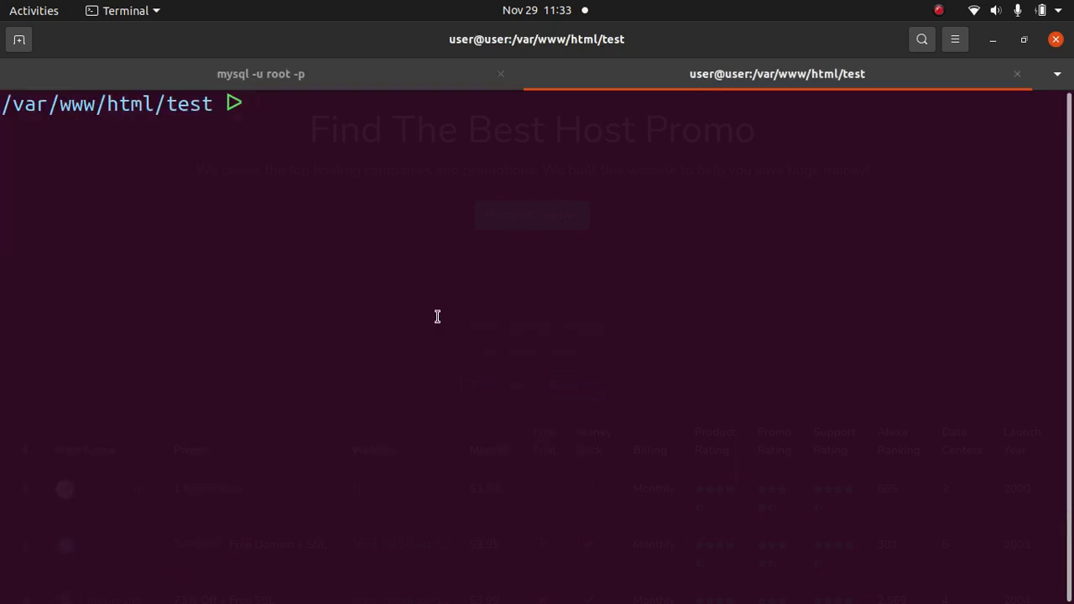
Run php artisan make:migration add_twitter_to_users_table --table=users in the test project.
text(php)
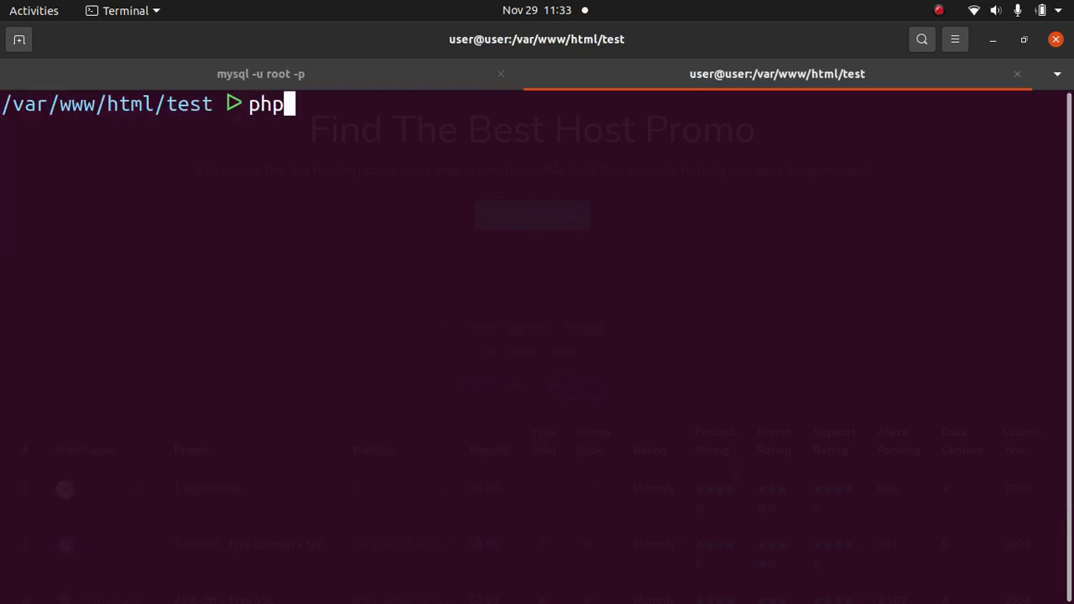
text(artisan)
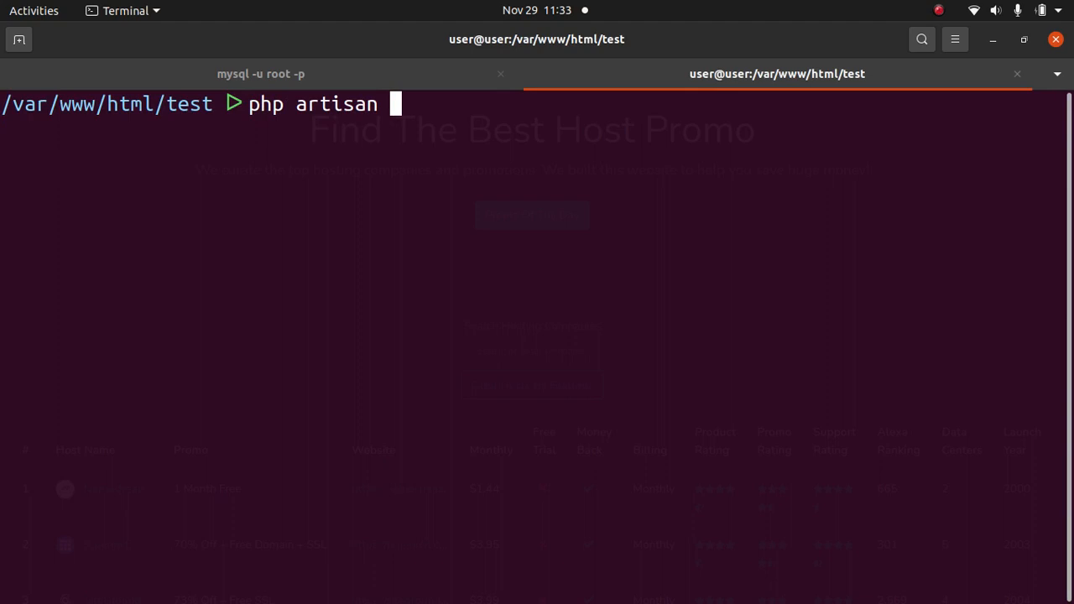
text(m)
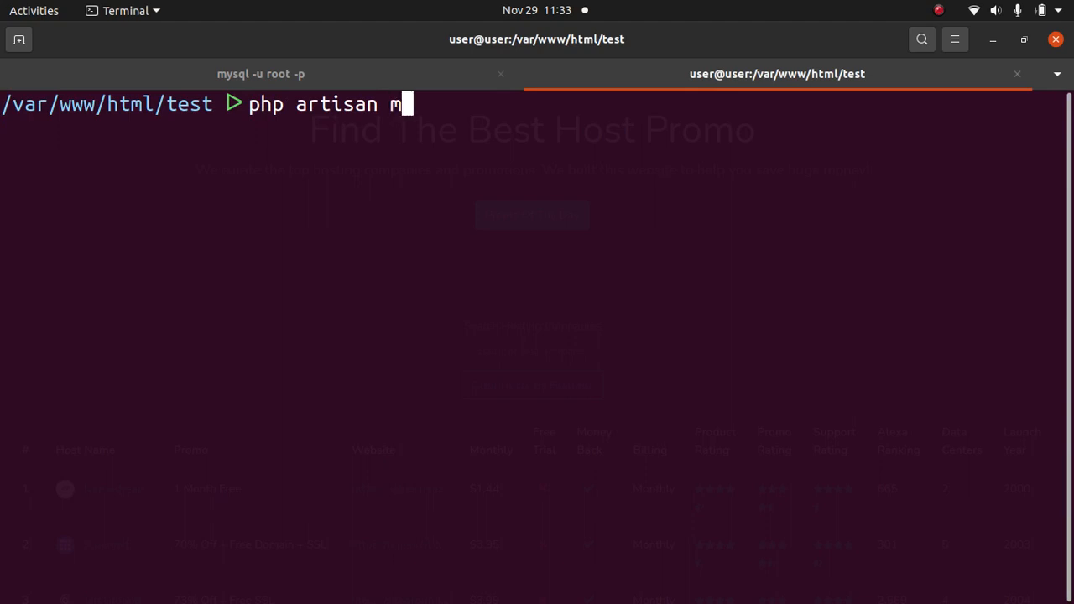
text(ake:migr)
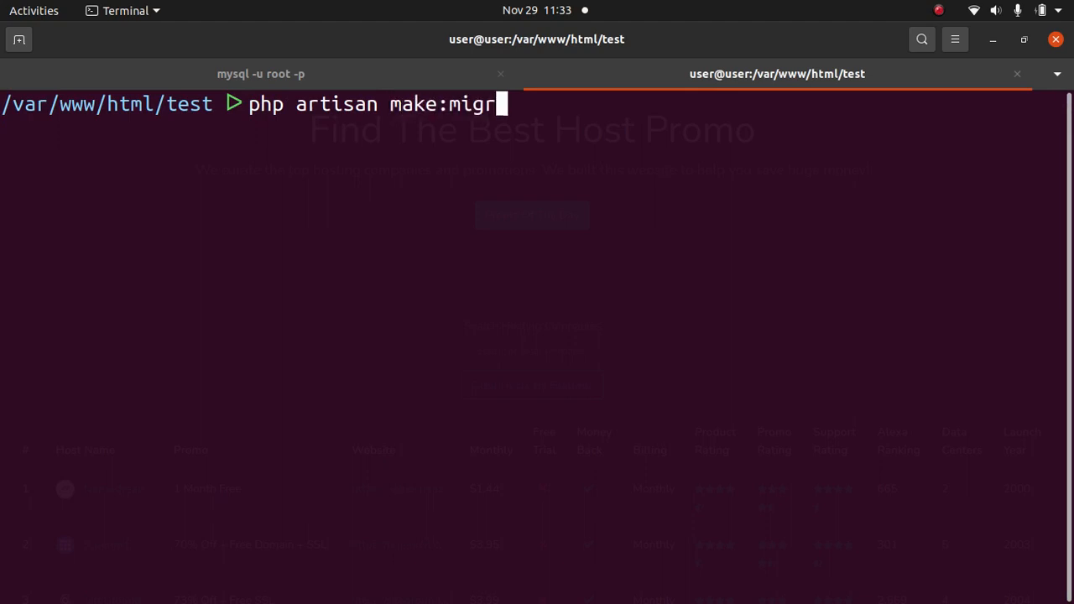
text(ation)
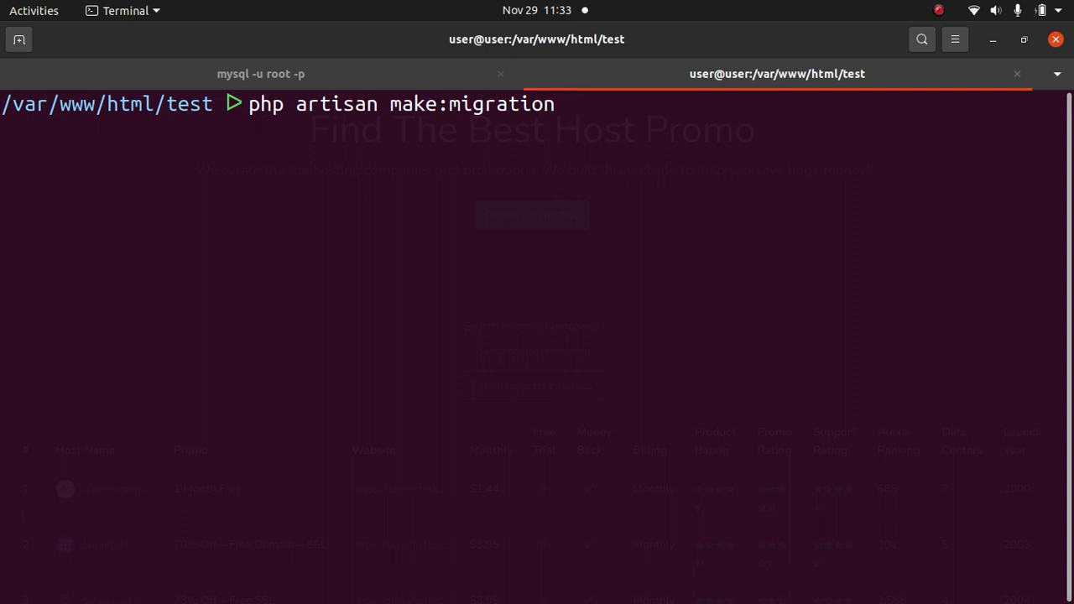
text(add_)
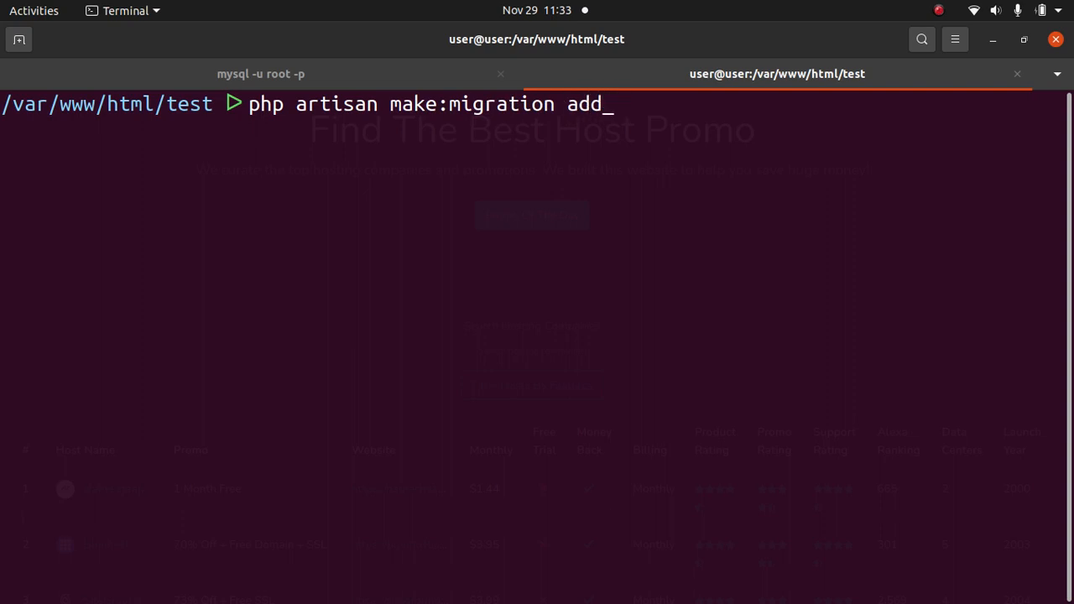
text(twitter_)
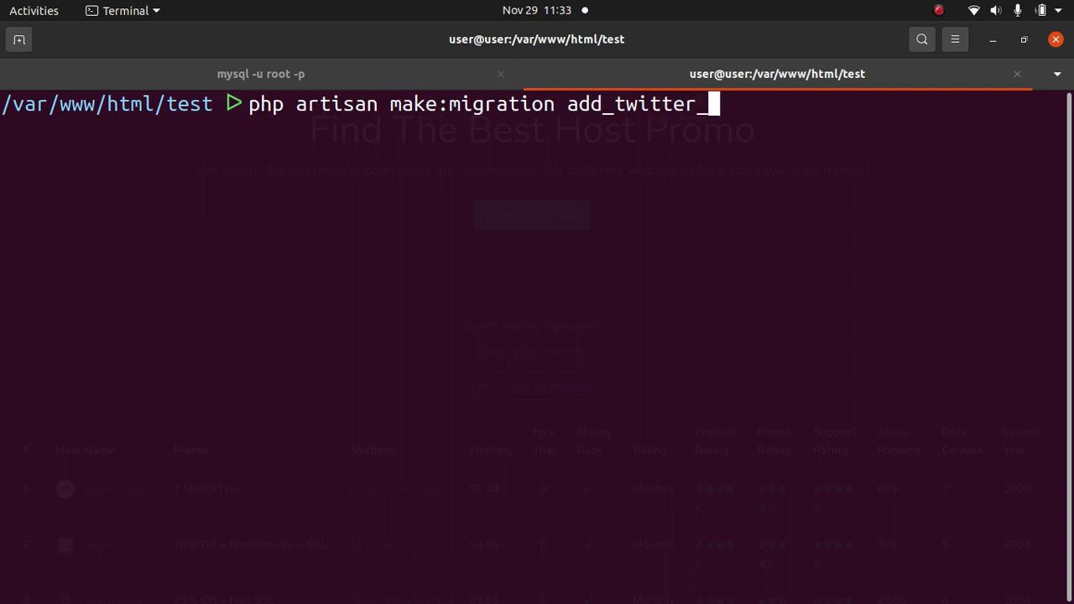
text(to_)
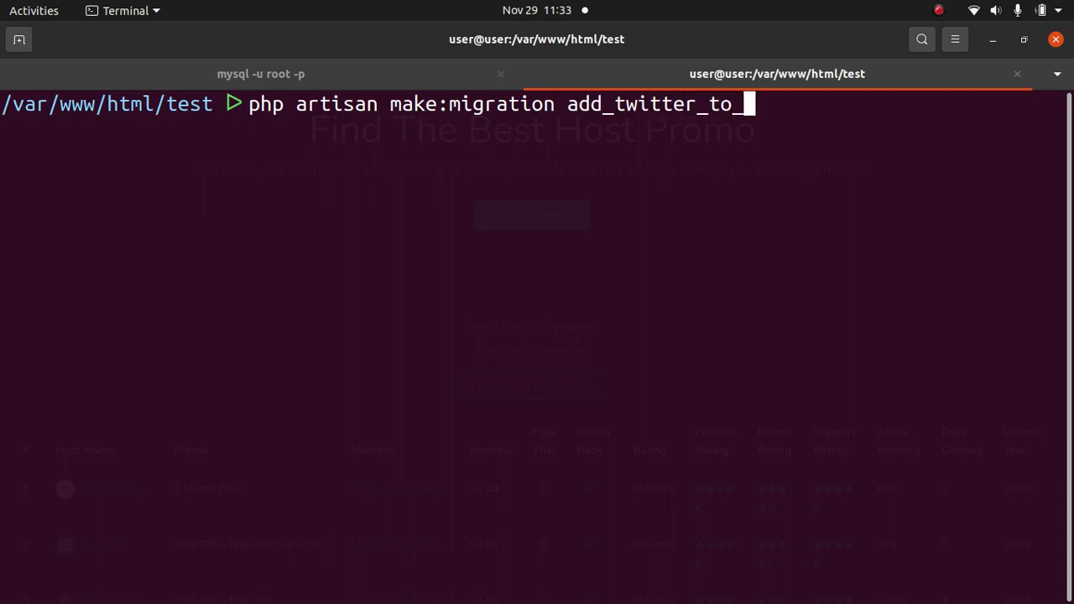
text(users_tab)
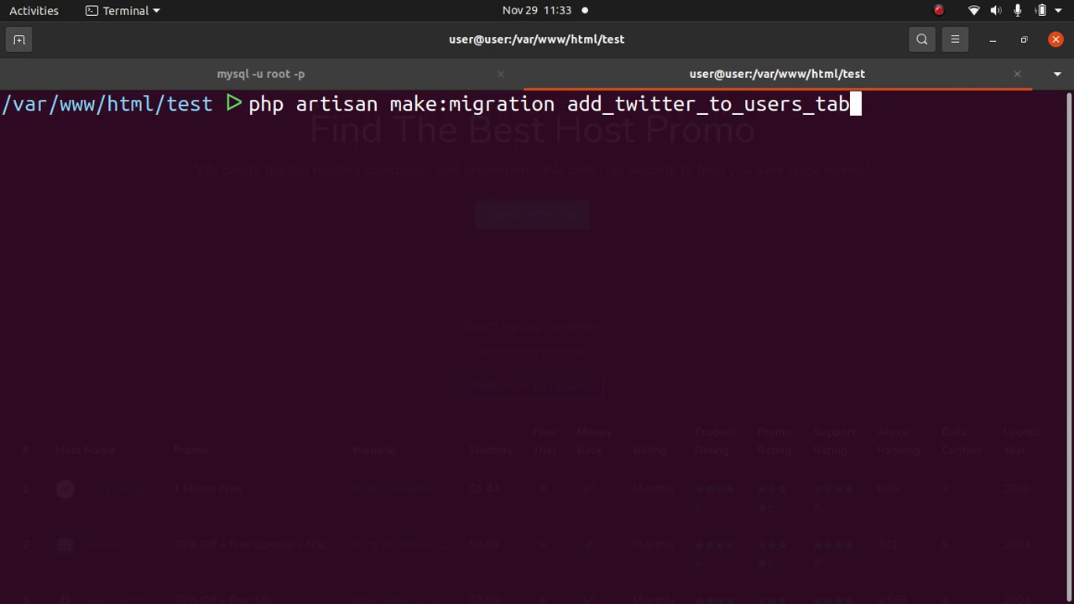
text(le)
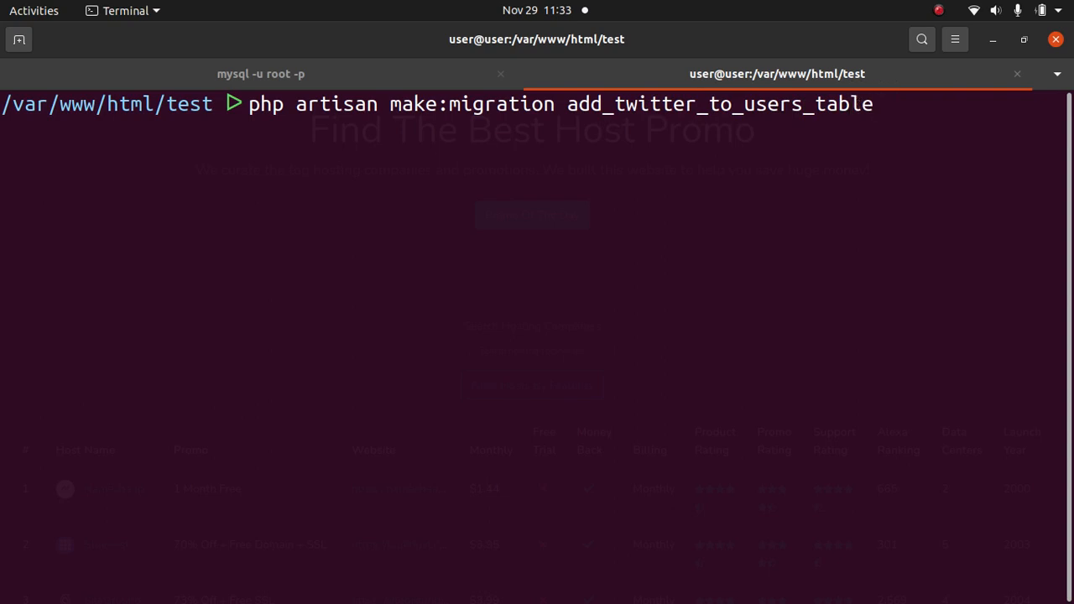
text(--)
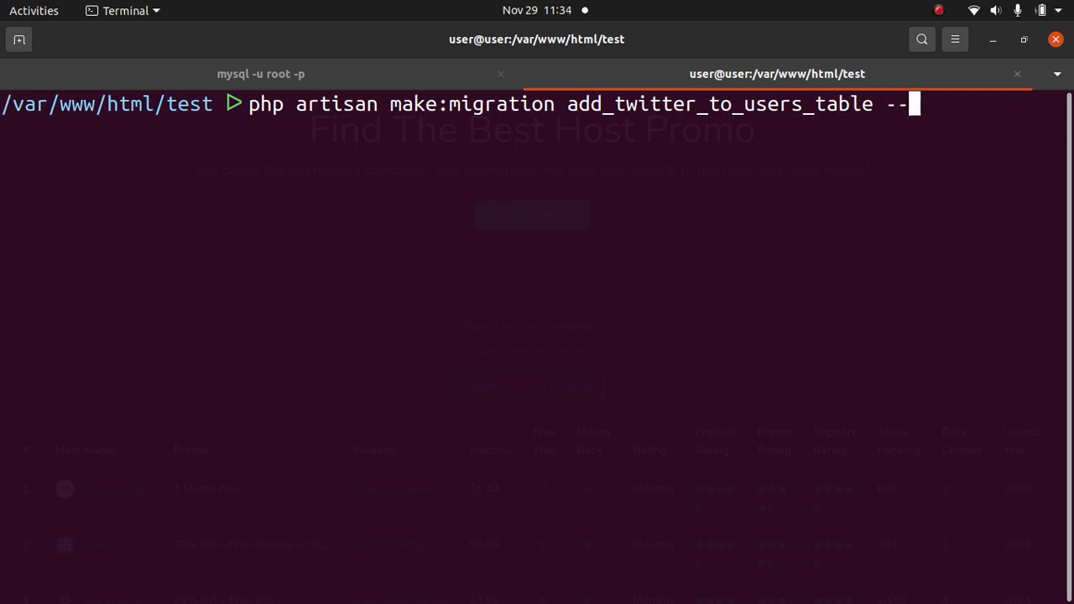
text(table)
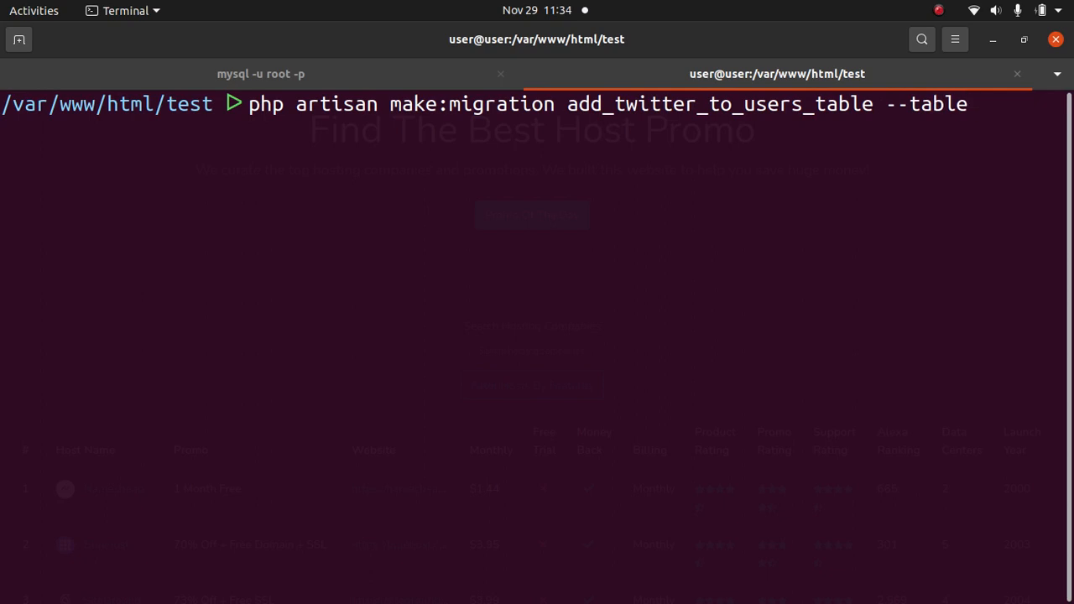
text(=user)
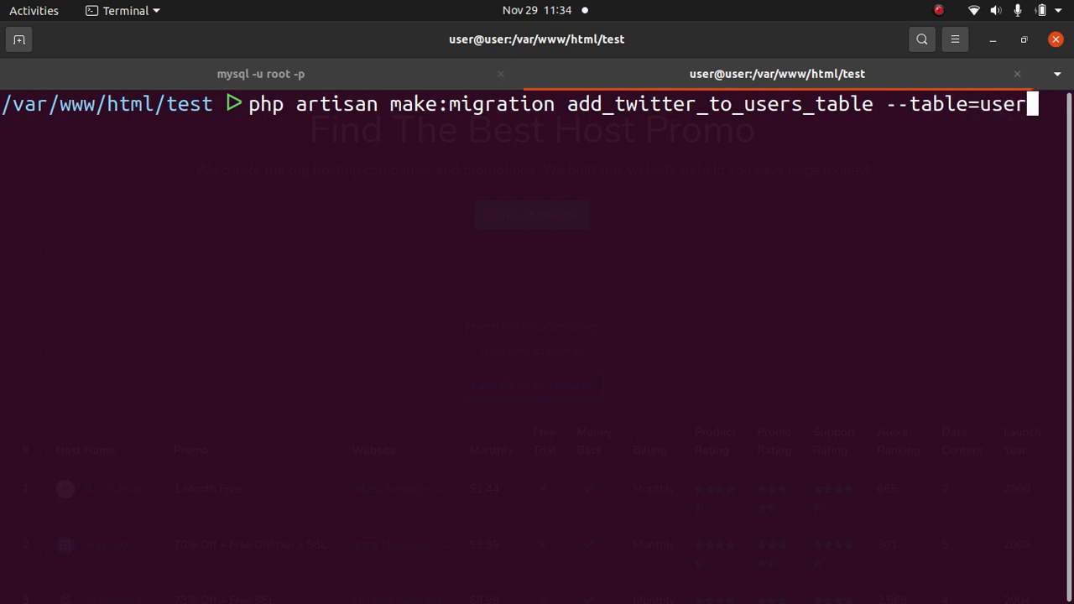
text(s)
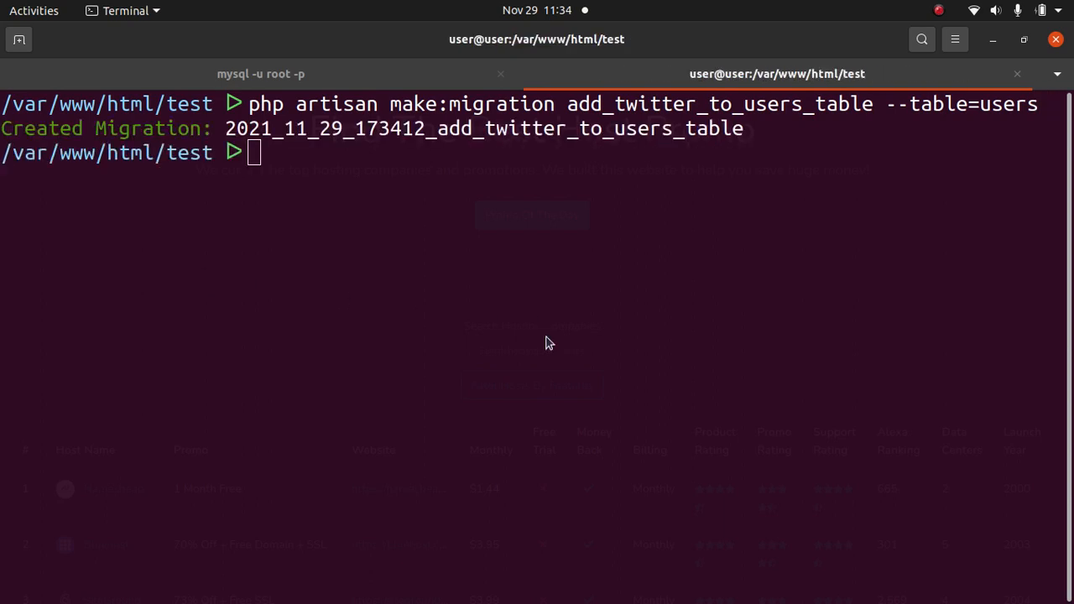
key(alt+Tab)
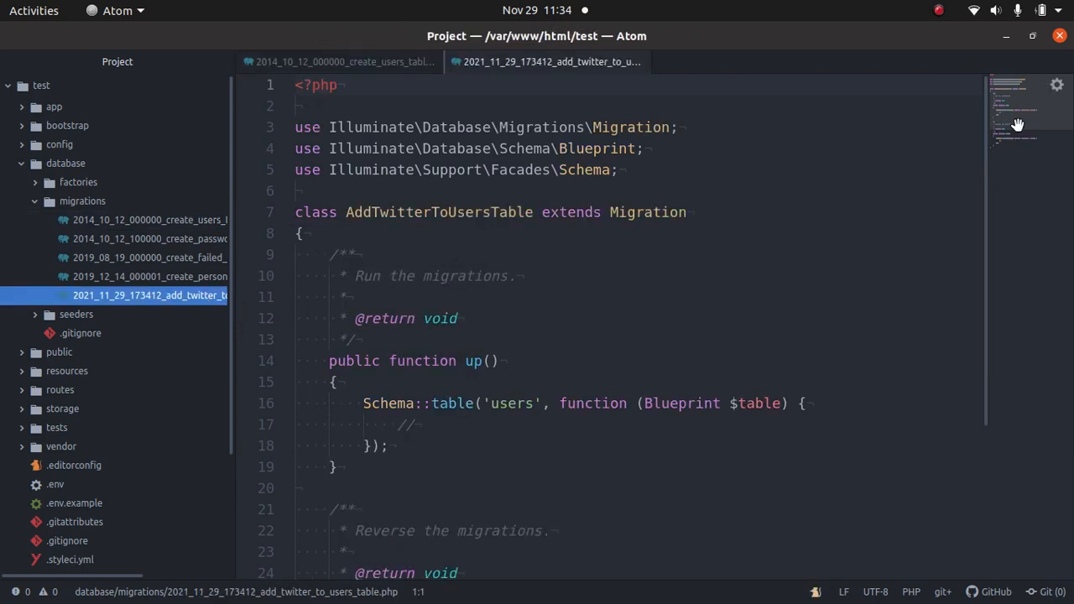
Scroll the new migration to see its empty up() and down() Schema::table blocks.
scroll(down, 3)
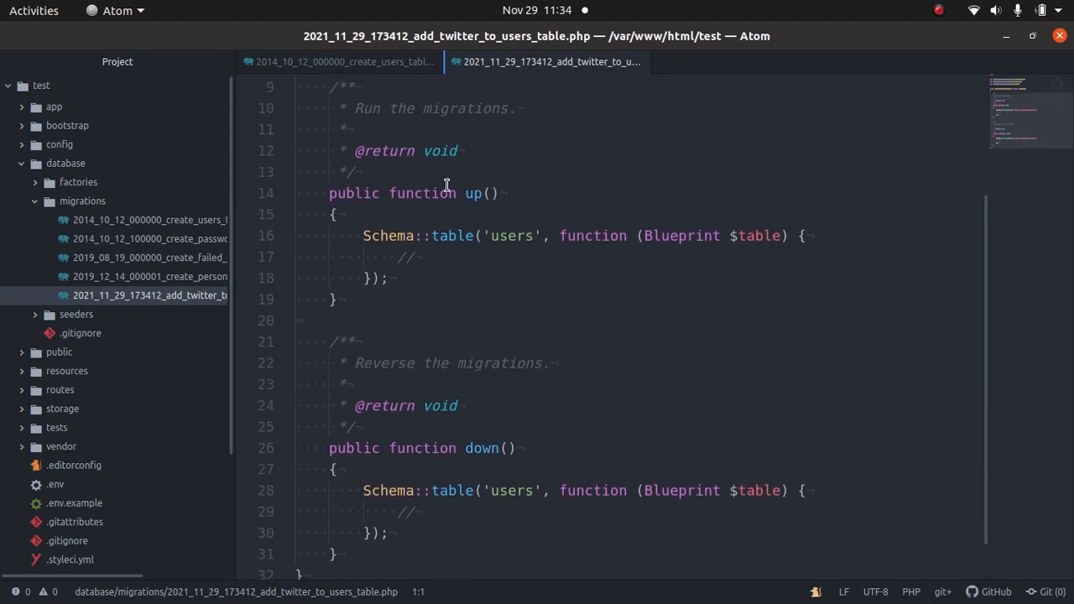
mouse_move(474, 443)
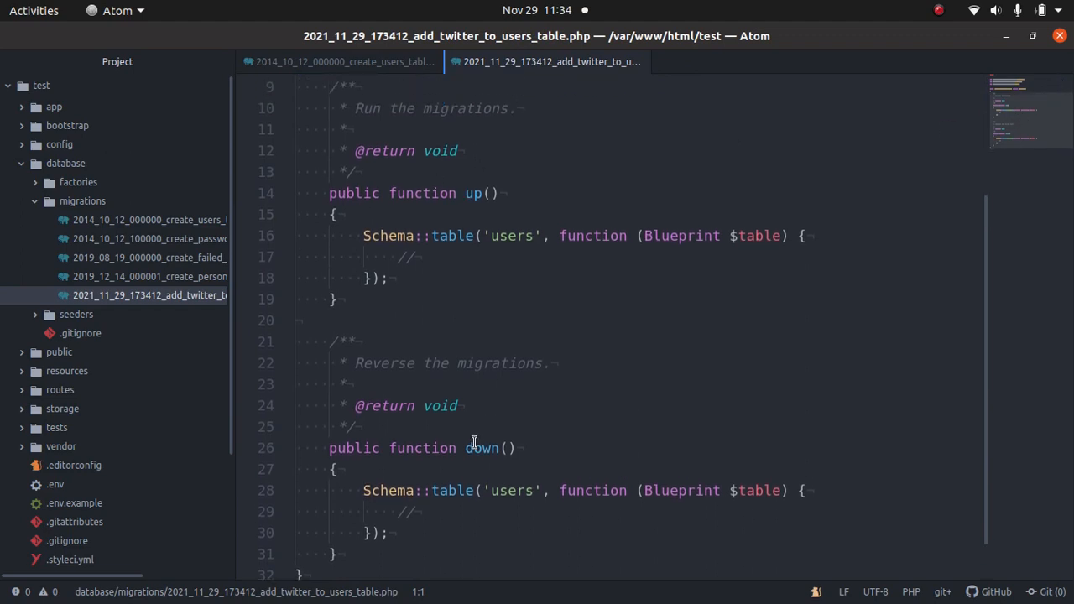
mouse_move(448, 222)
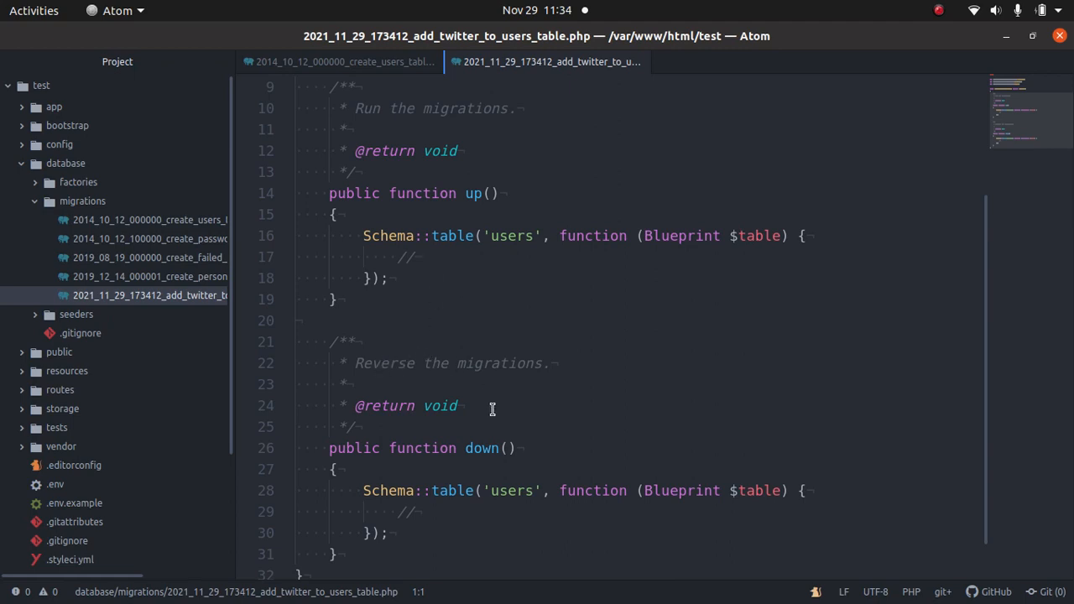
mouse_move(460, 257)
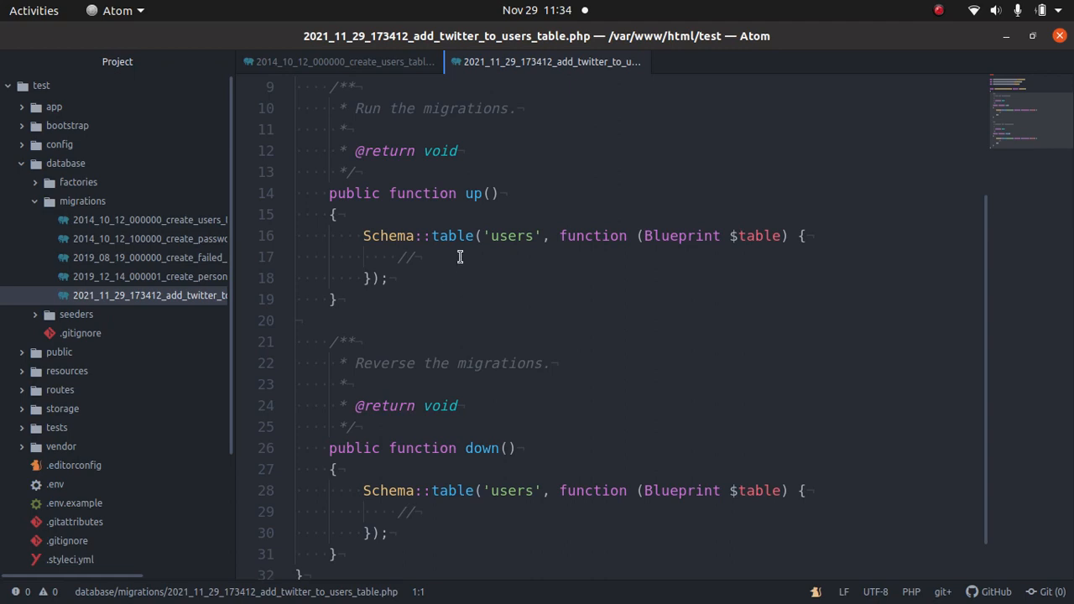
Write $table->string('twitter') in up(), checking the create_users_table migration for reference.
click(401, 257)
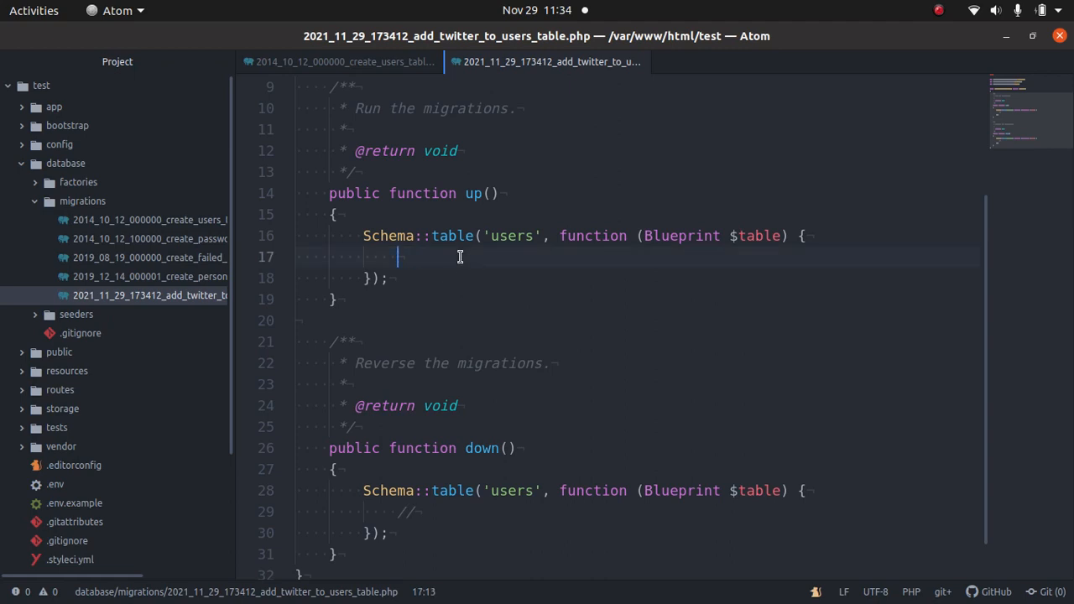
text($table-)
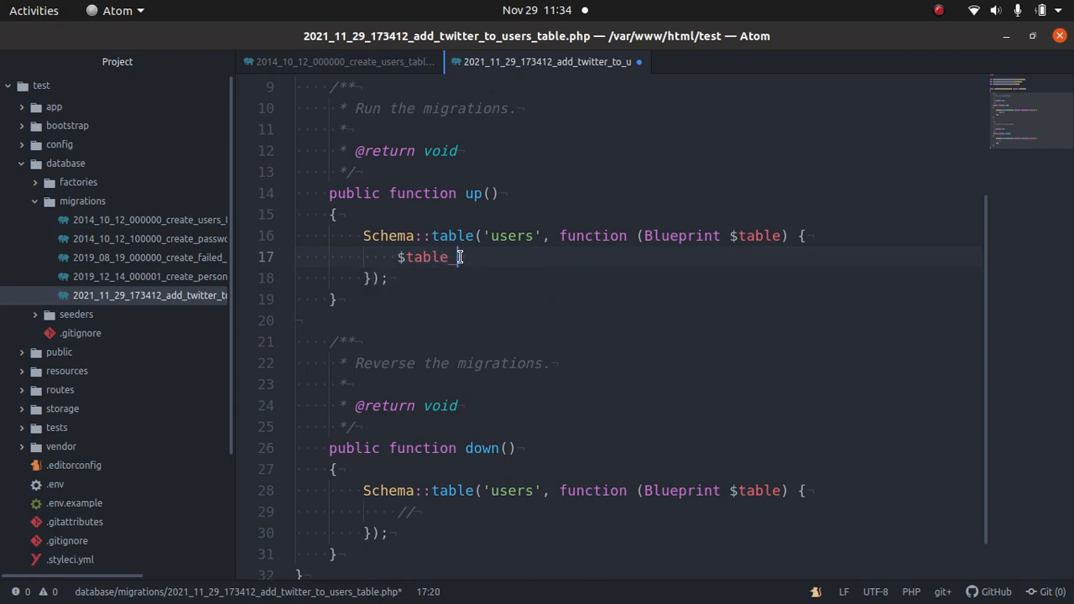
key(BackSpace)
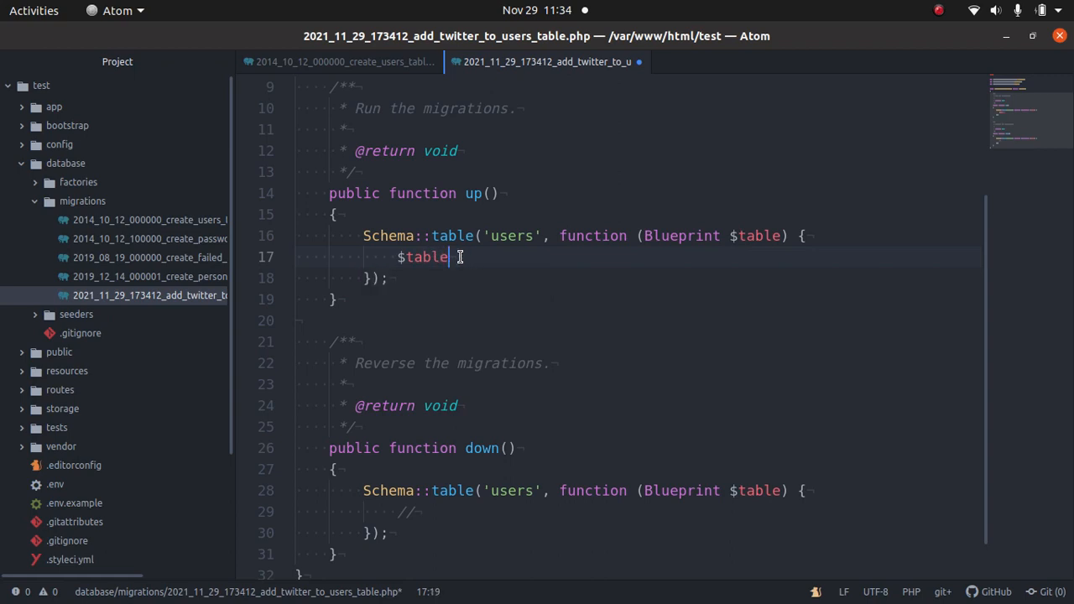
text(->)
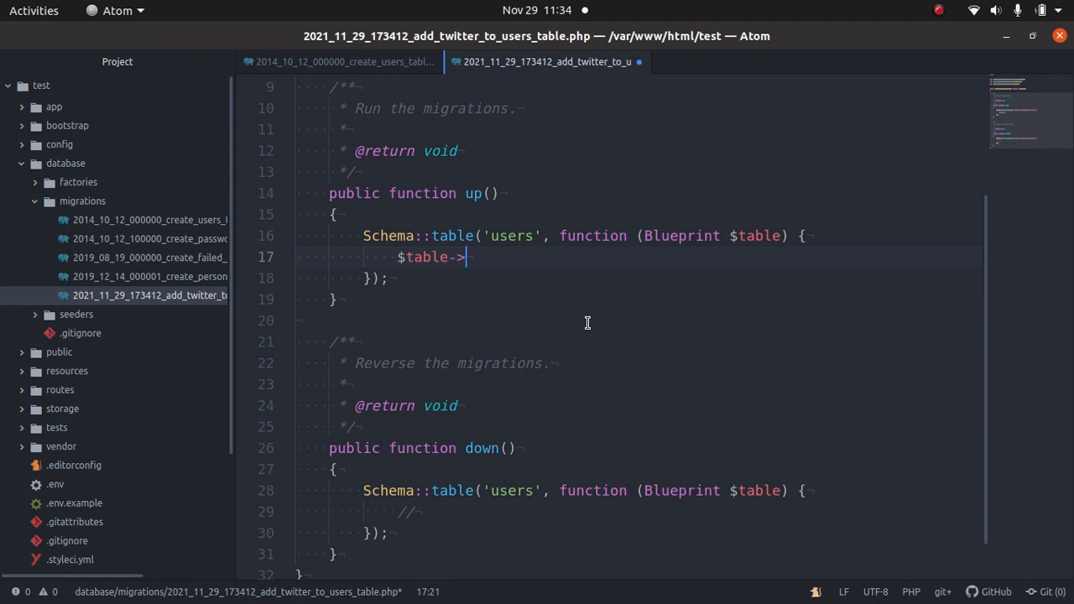
text(string(')
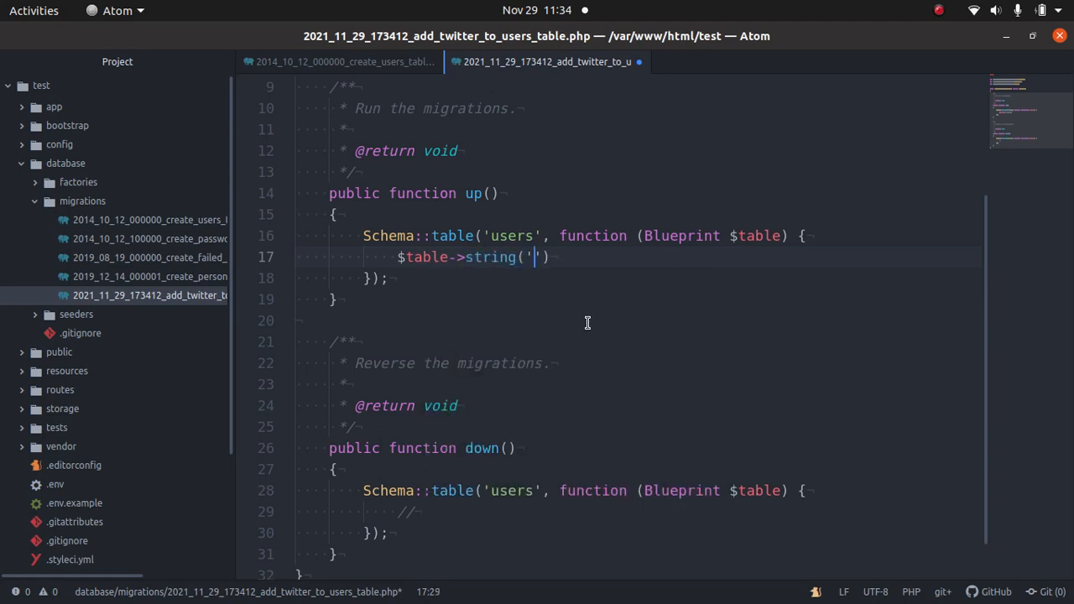
text(twitter)
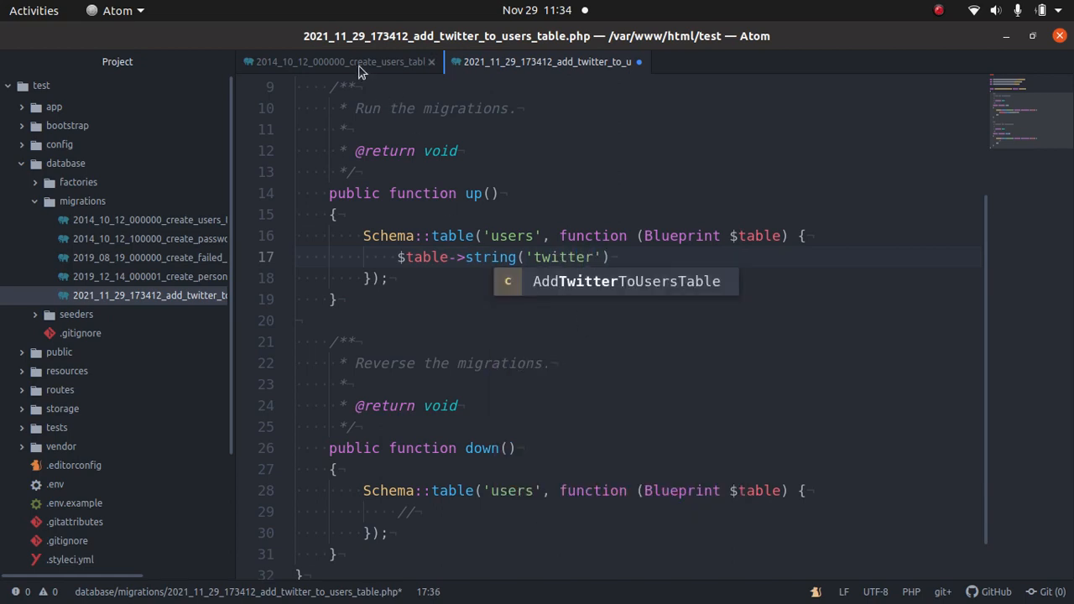
click(340, 61)
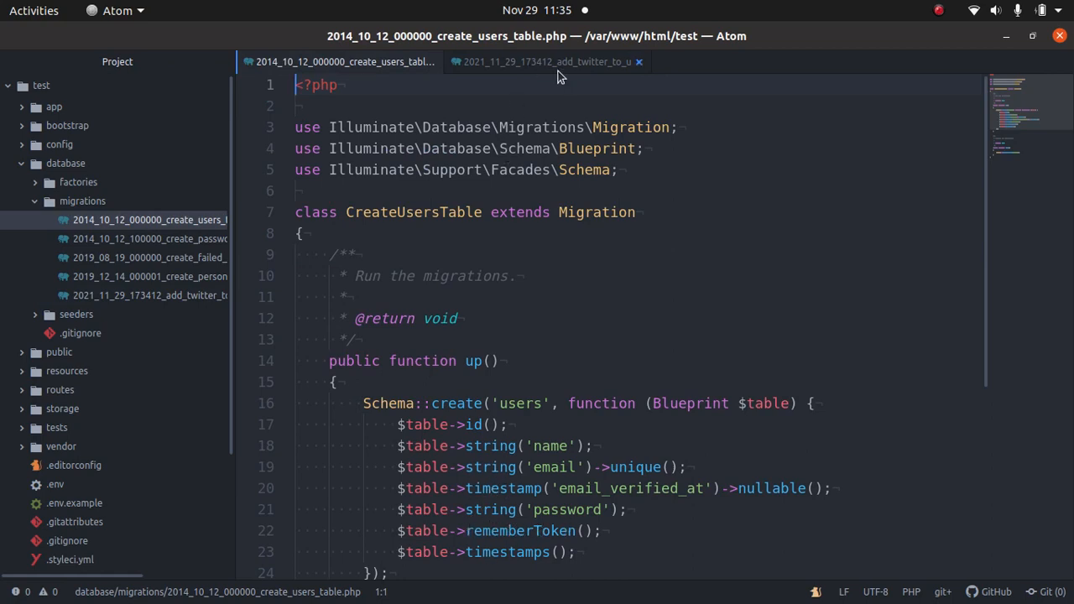
click(545, 61)
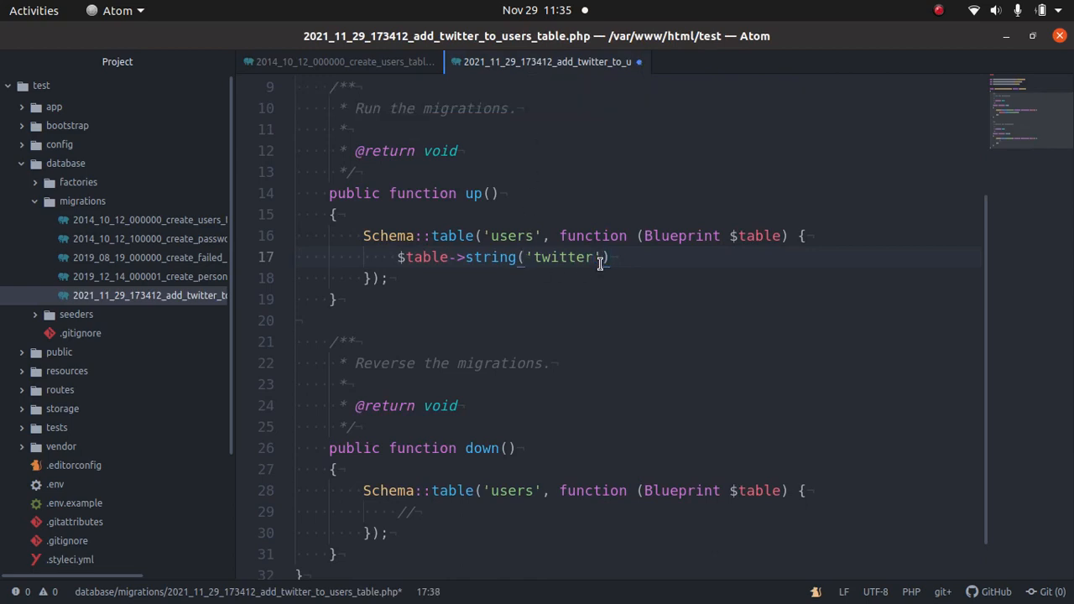
Make the twitter column nullable by appending ->nullable();.
text(->)
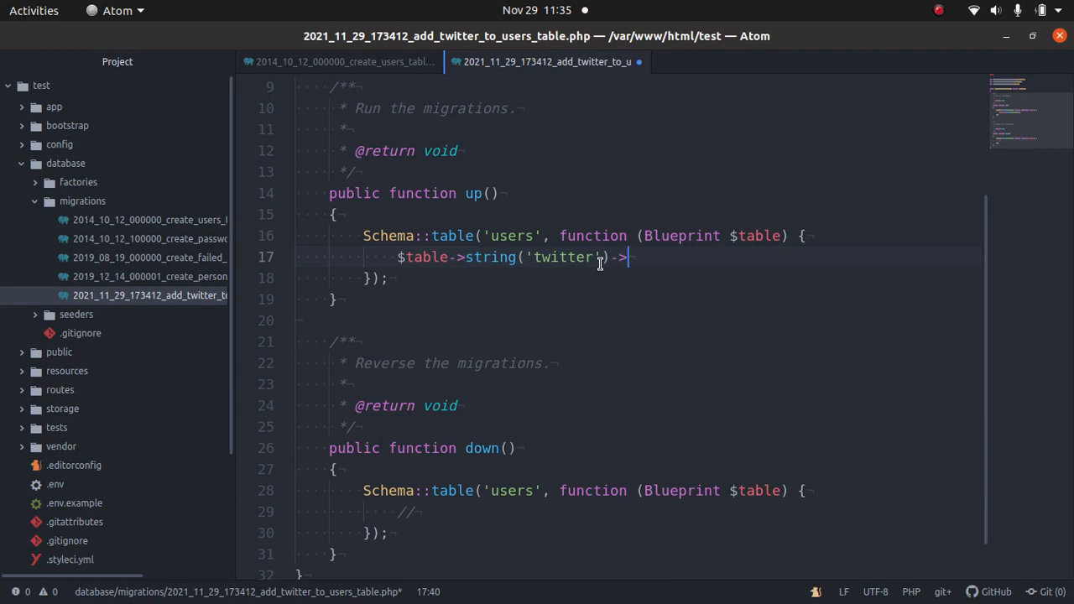
text(n)
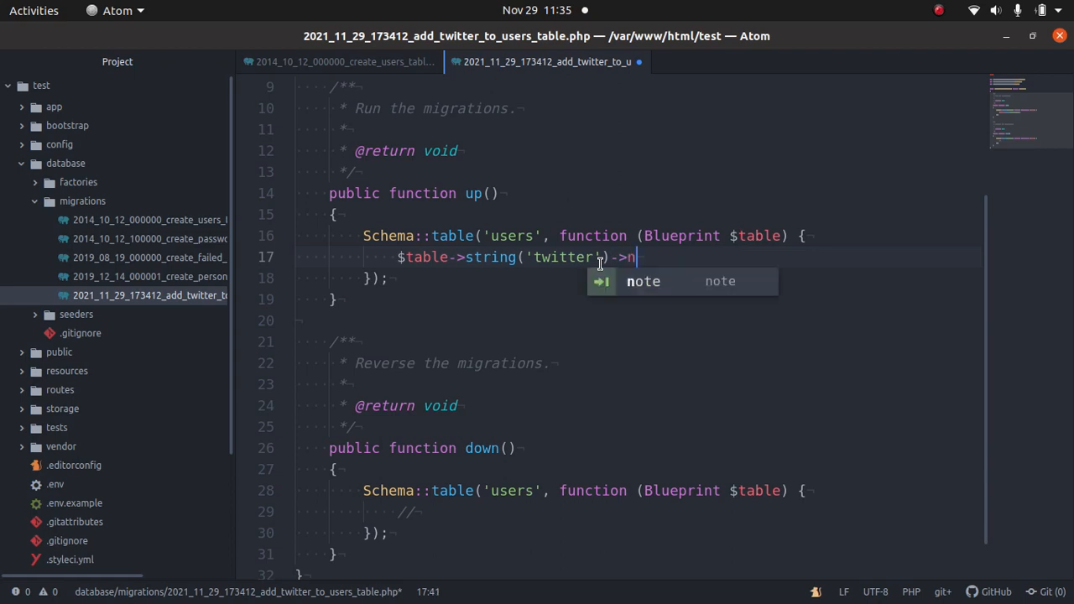
text(ullable())
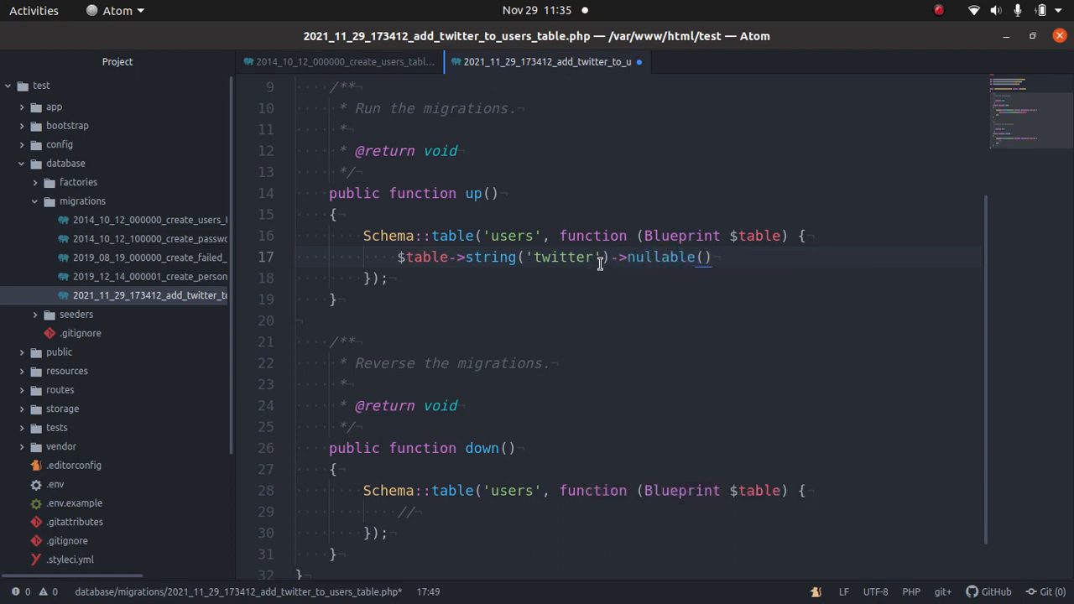
text(;)
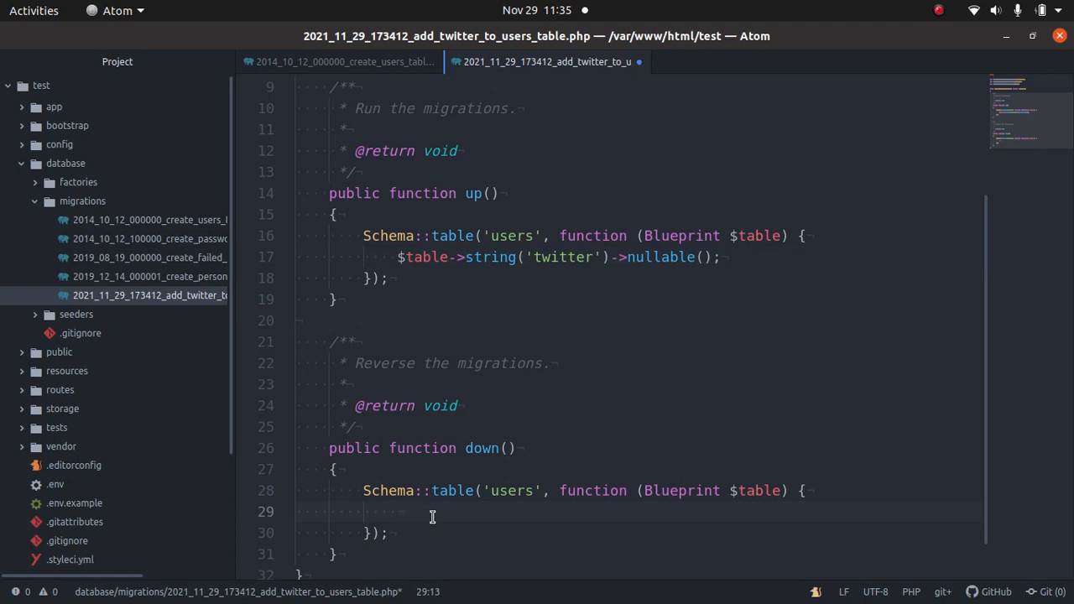
Add $table->dropColumn('twitter') to down() and save the migration.
text($table->dropColumn()
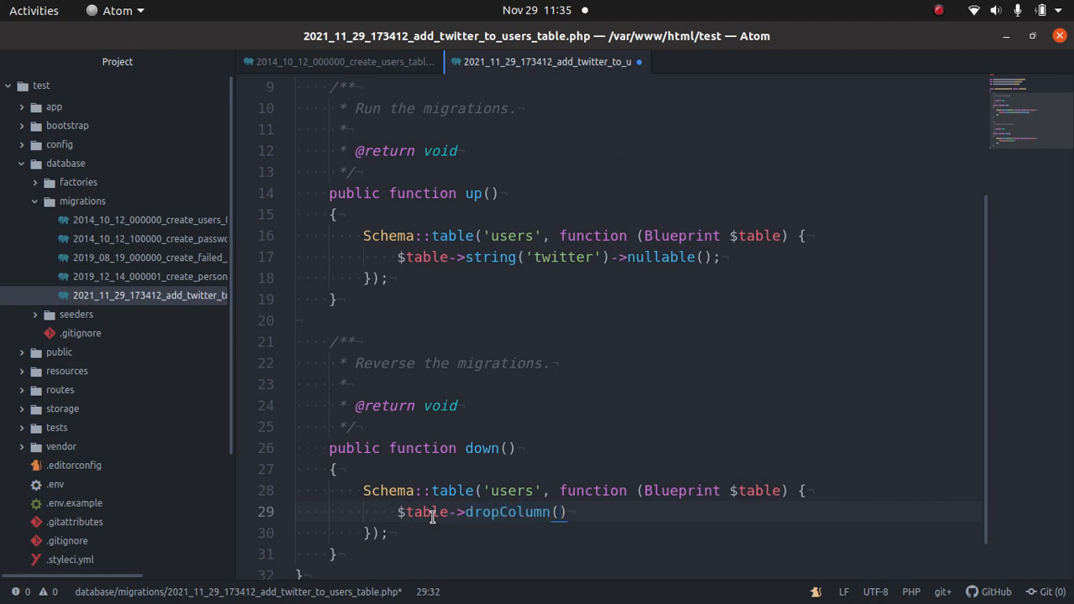
text('twitter')
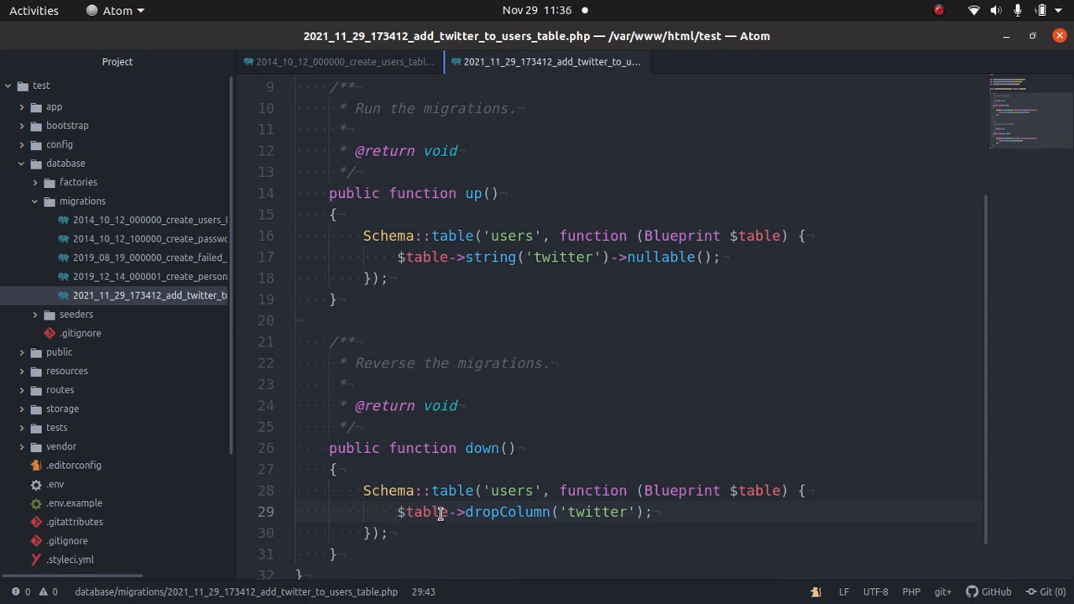
click(653, 512)
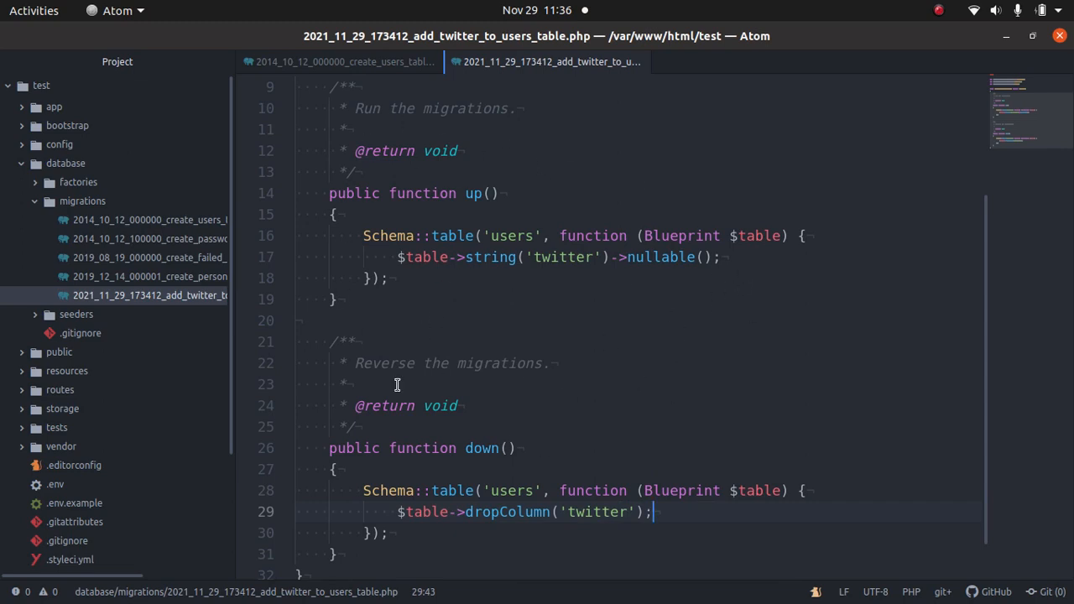
mouse_move(469, 354)
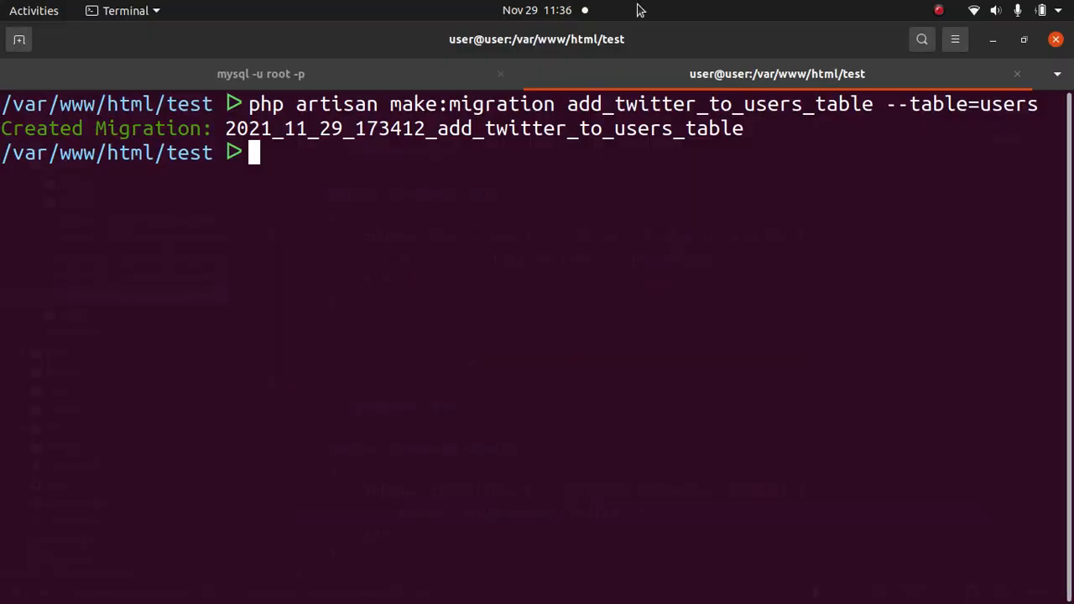
Apply the twitter migration with php artisan migrate.
text(php)
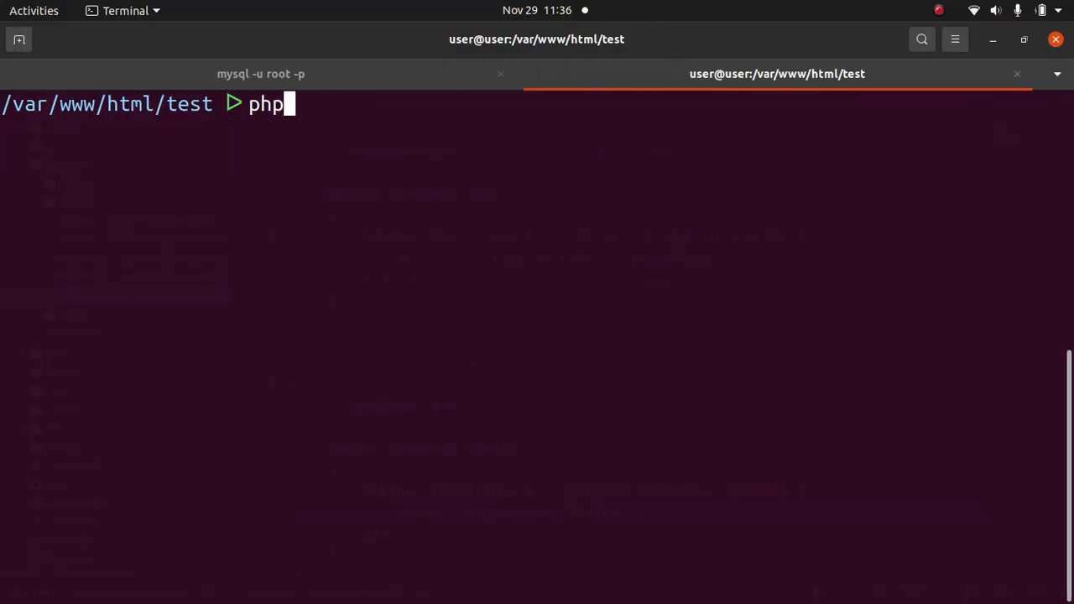
text(artisan)
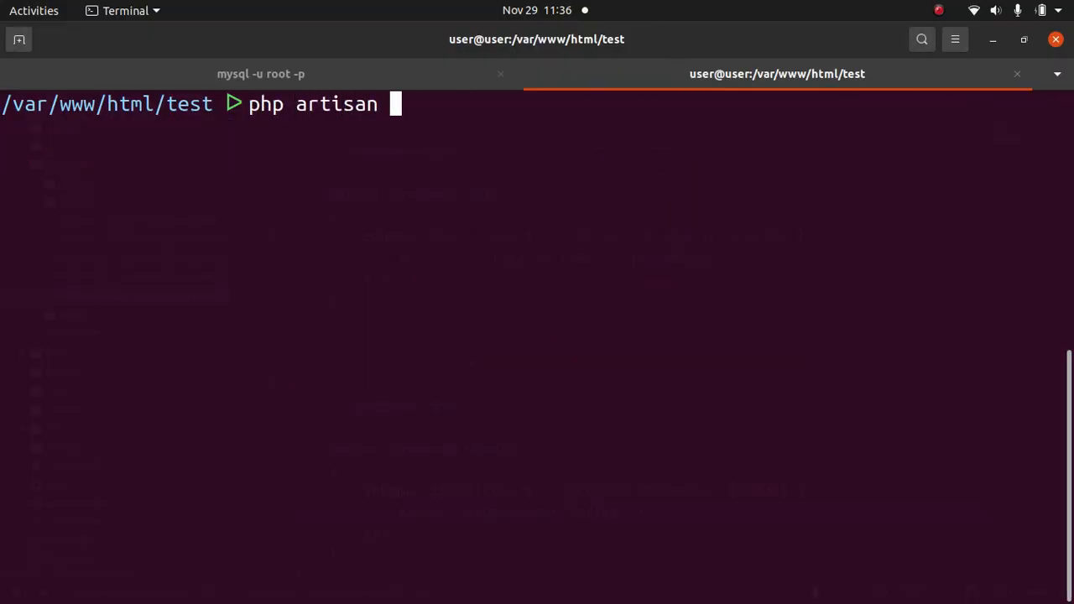
text(migrate)
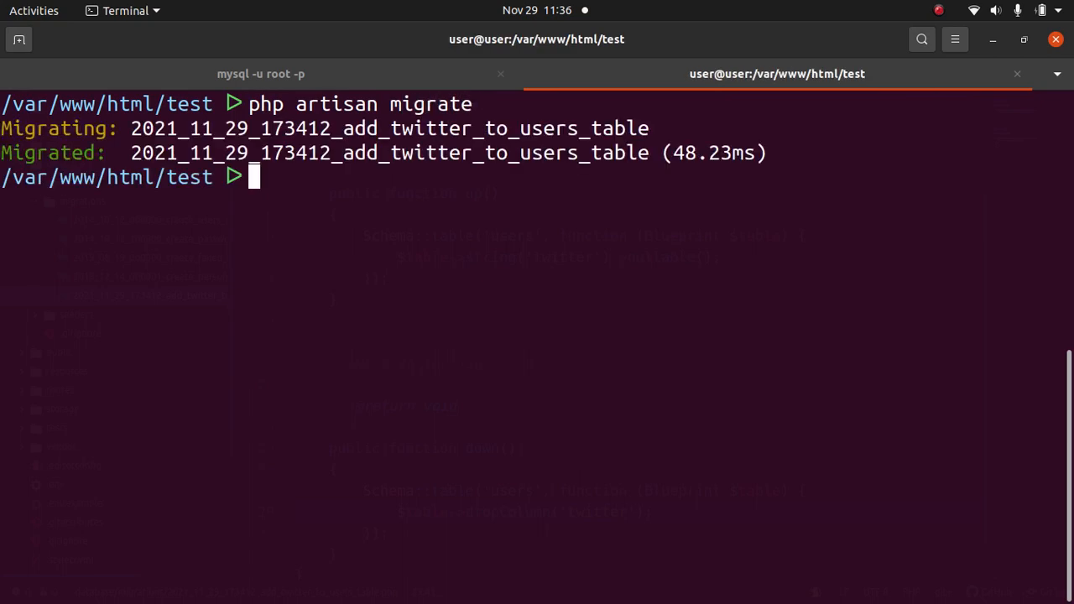
mouse_move(322, 144)
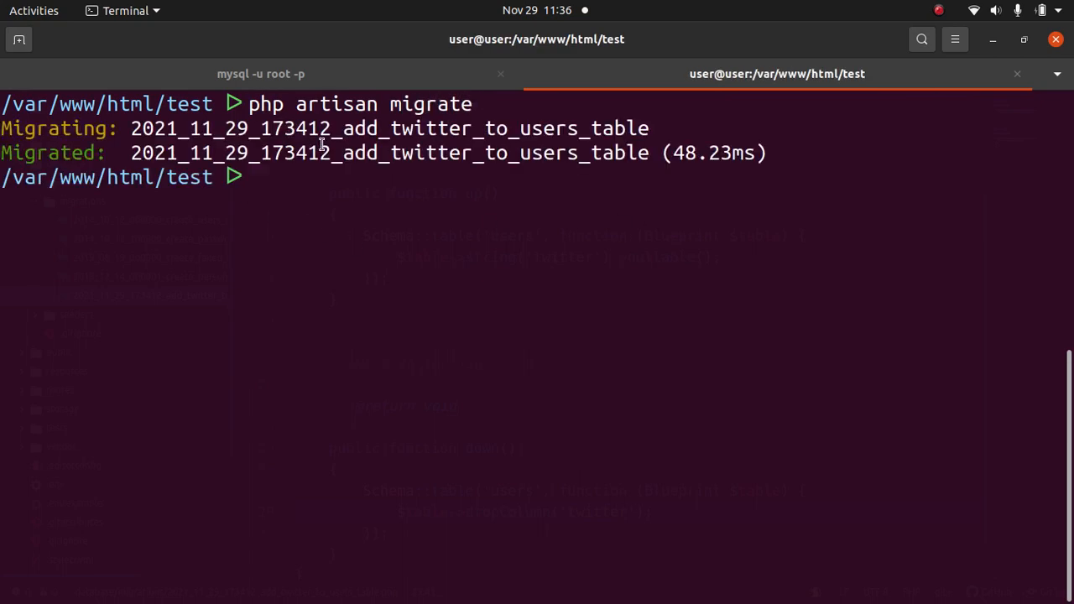
Describe the users table in MySQL to confirm the nullable twitter column.
click(261, 74)
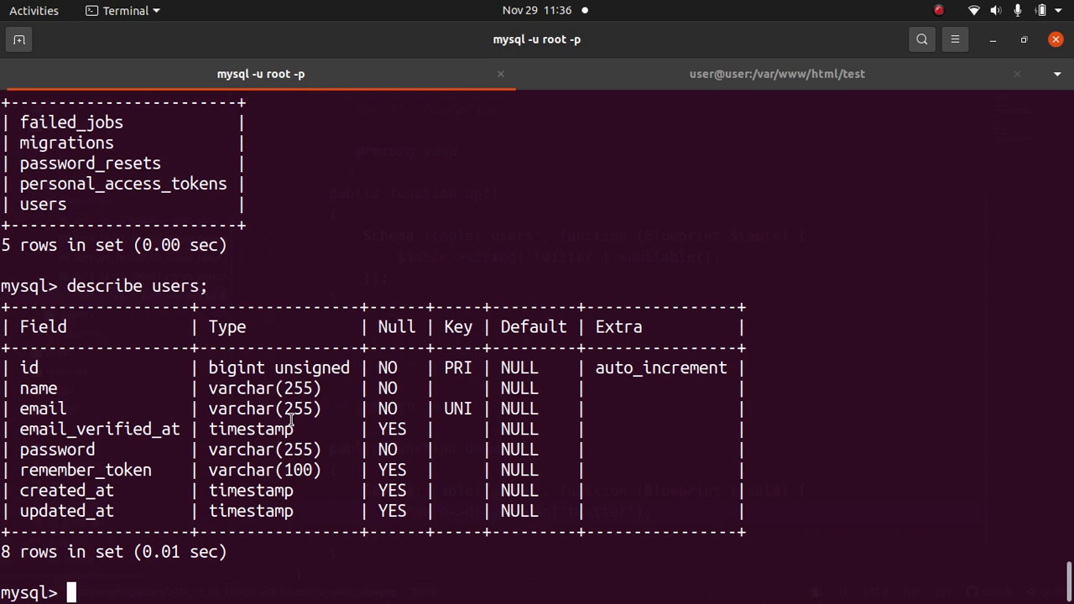
text(de)
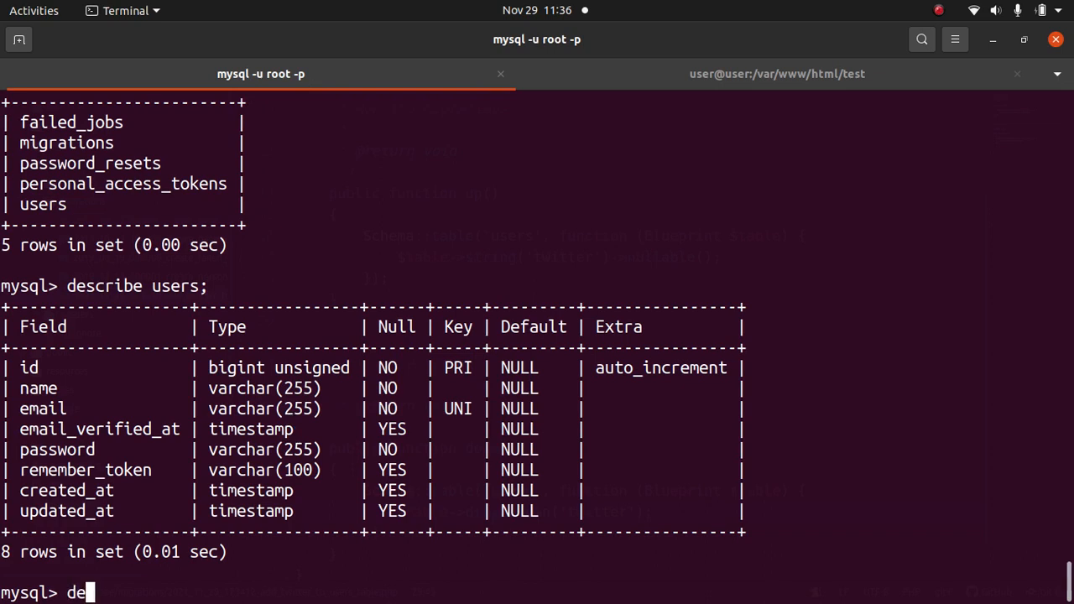
text(scribe users;)
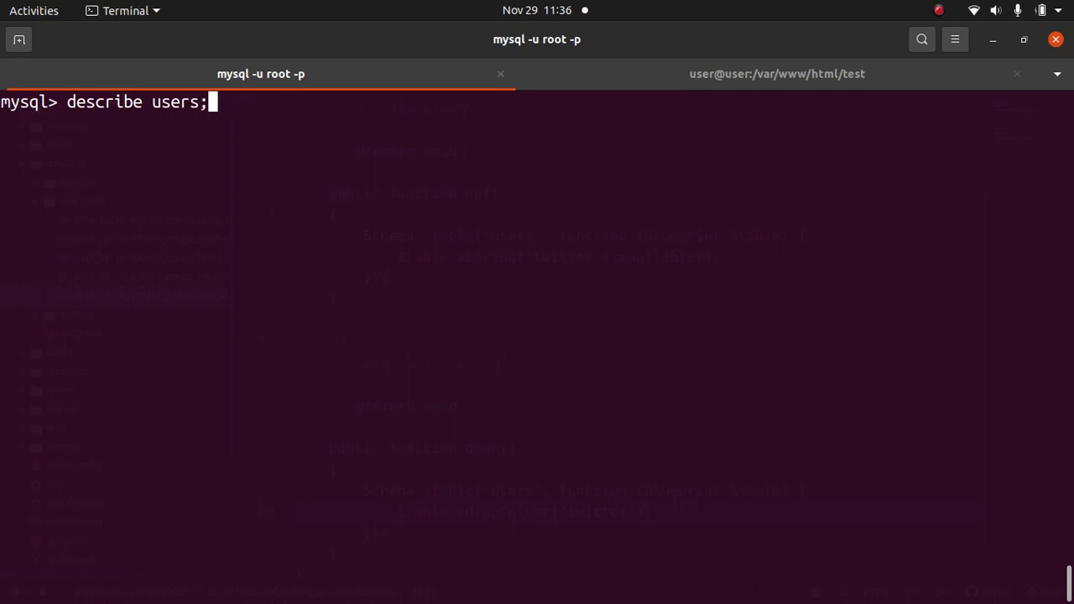
key(Return)
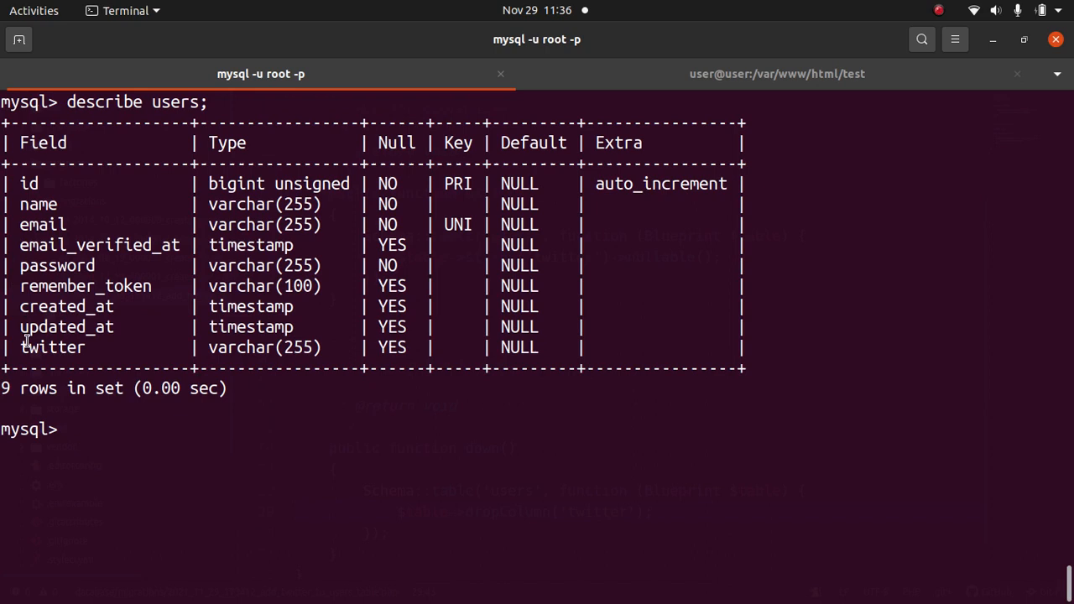
double_click(52, 347)
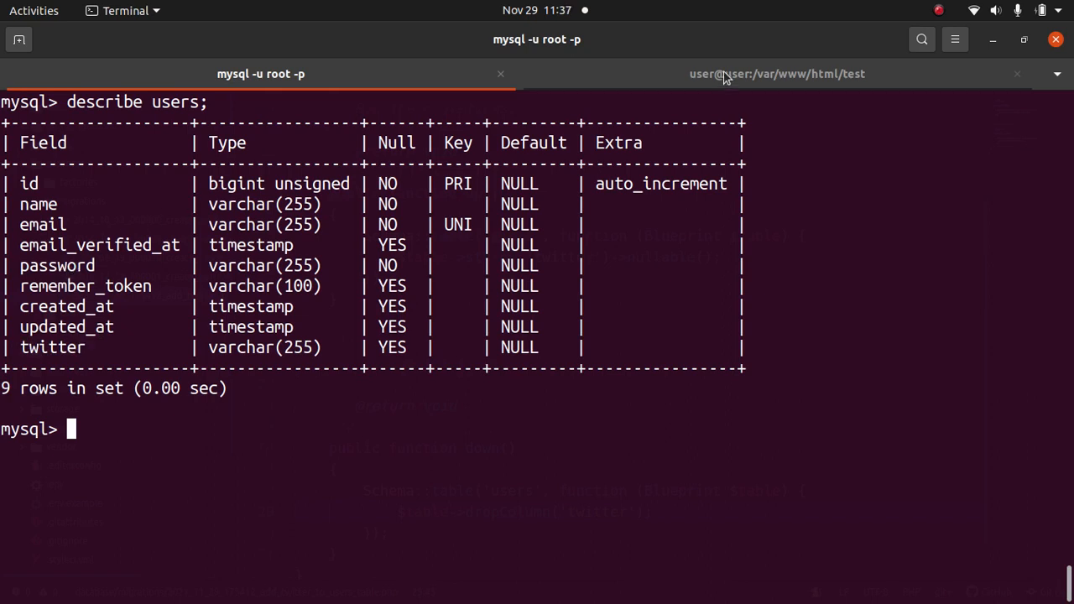
Undo the twitter migration with php artisan migrate:rollback.
click(775, 73)
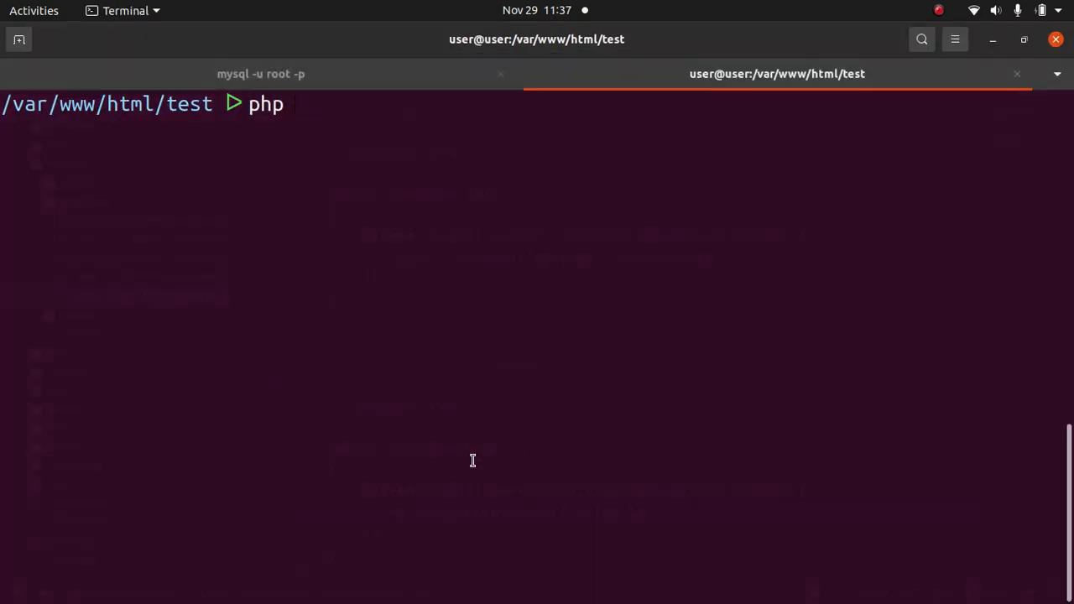
text(artisan)
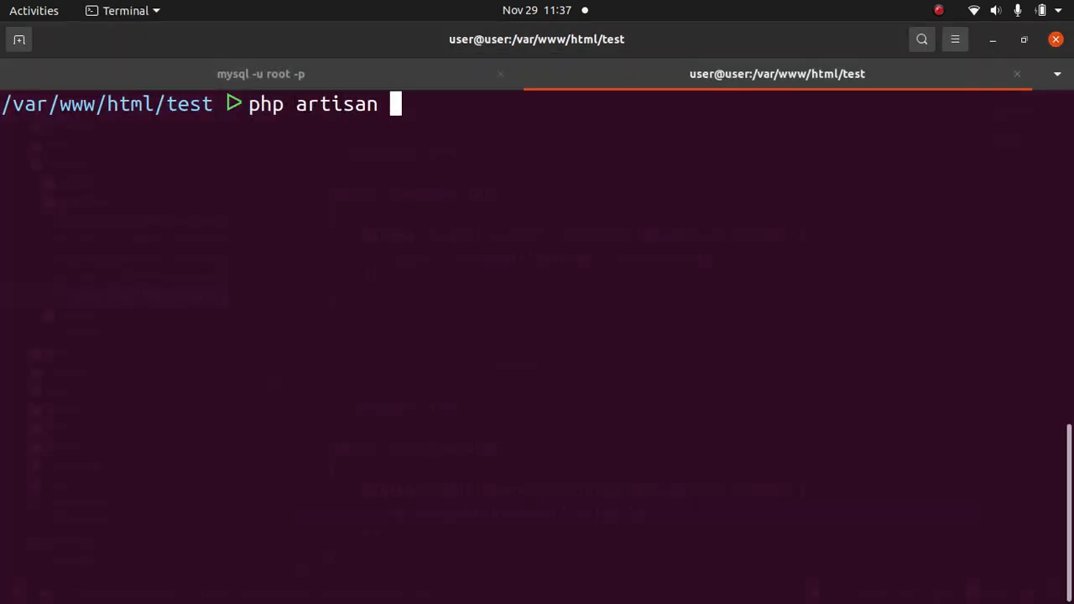
text(migrate)
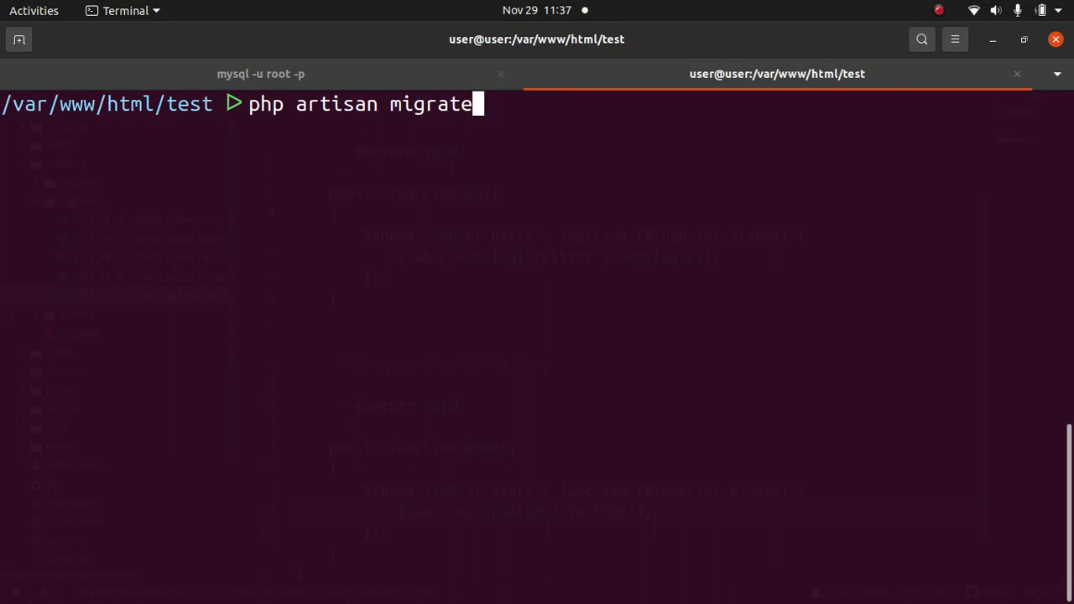
text(:rollback)
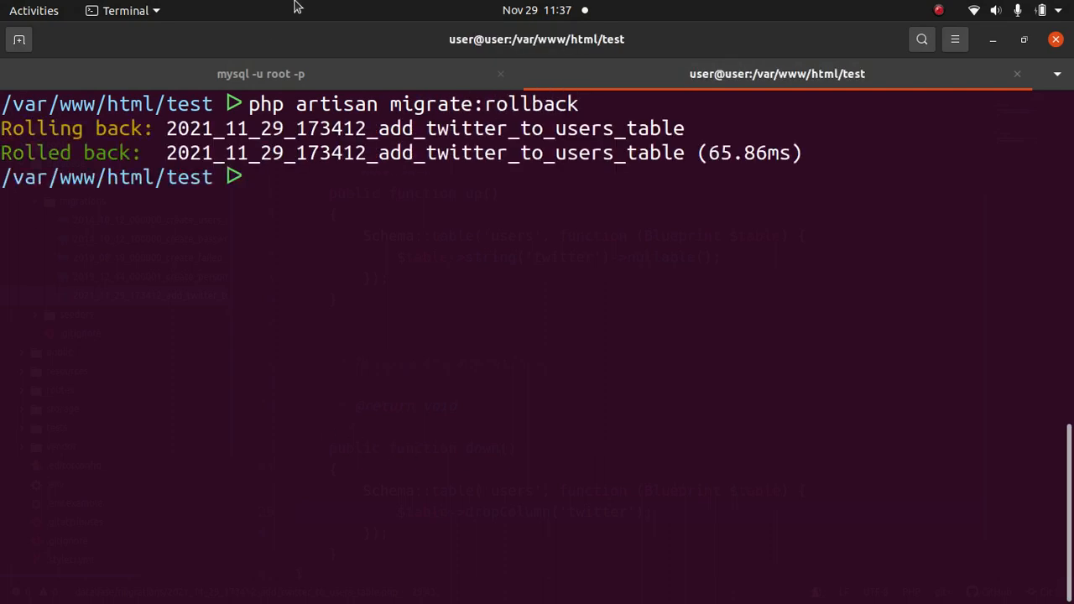
click(261, 74)
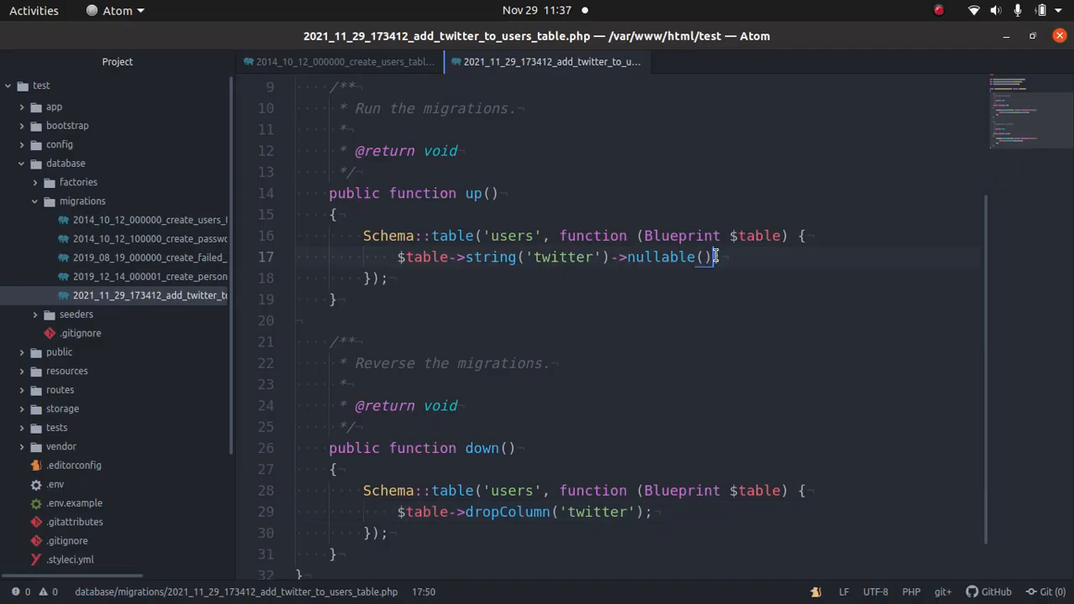
Append ->after('password') to the twitter column definition in up().
text(->after('password)
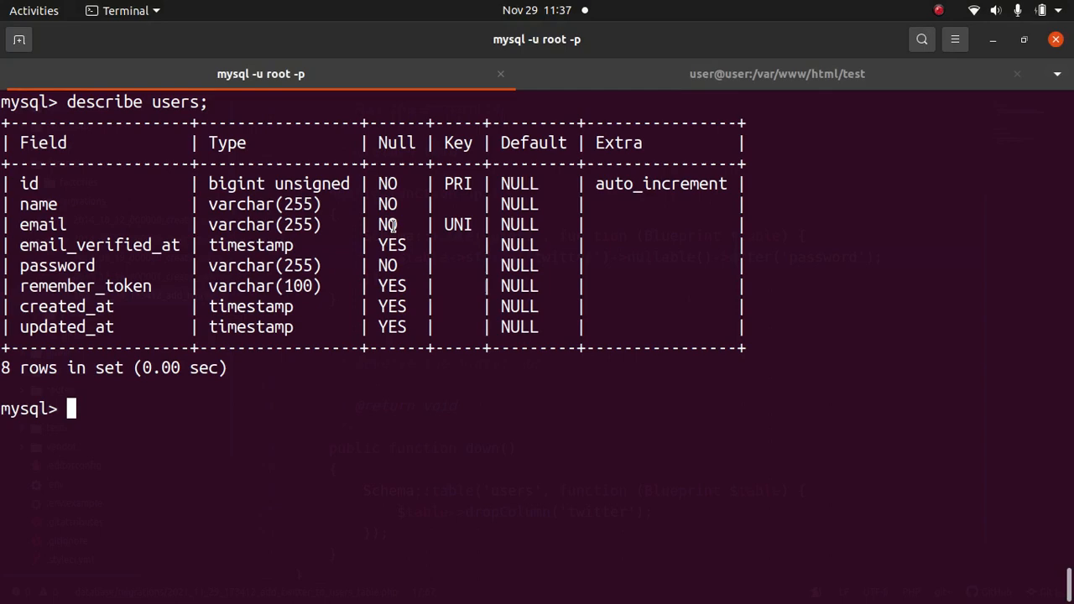
Rerun php artisan migrate and describe users, showing twitter right after password.
click(776, 74)
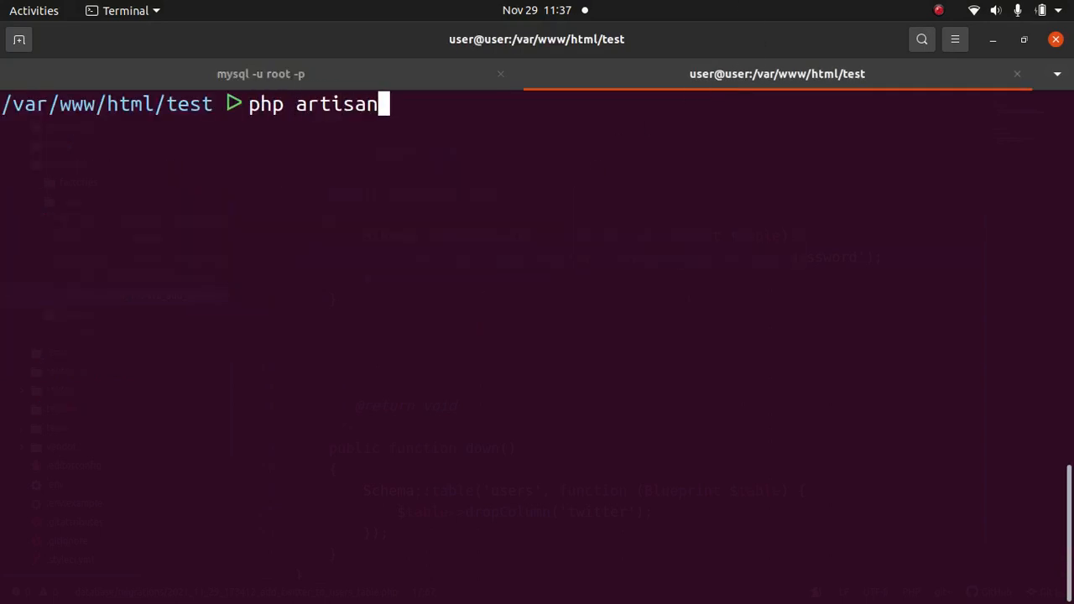
text(migrate)
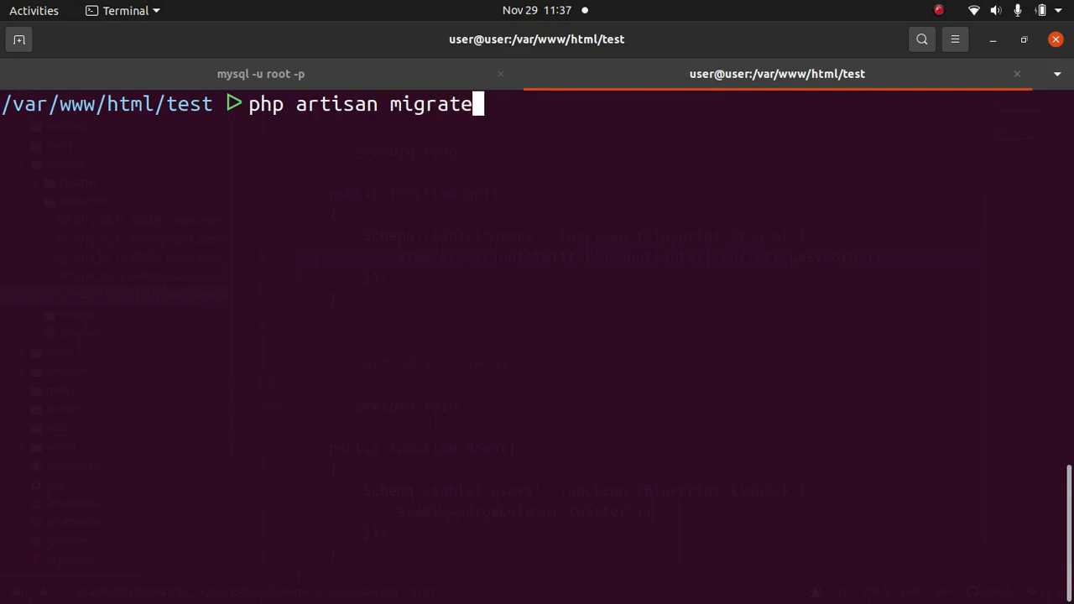
click(261, 74)
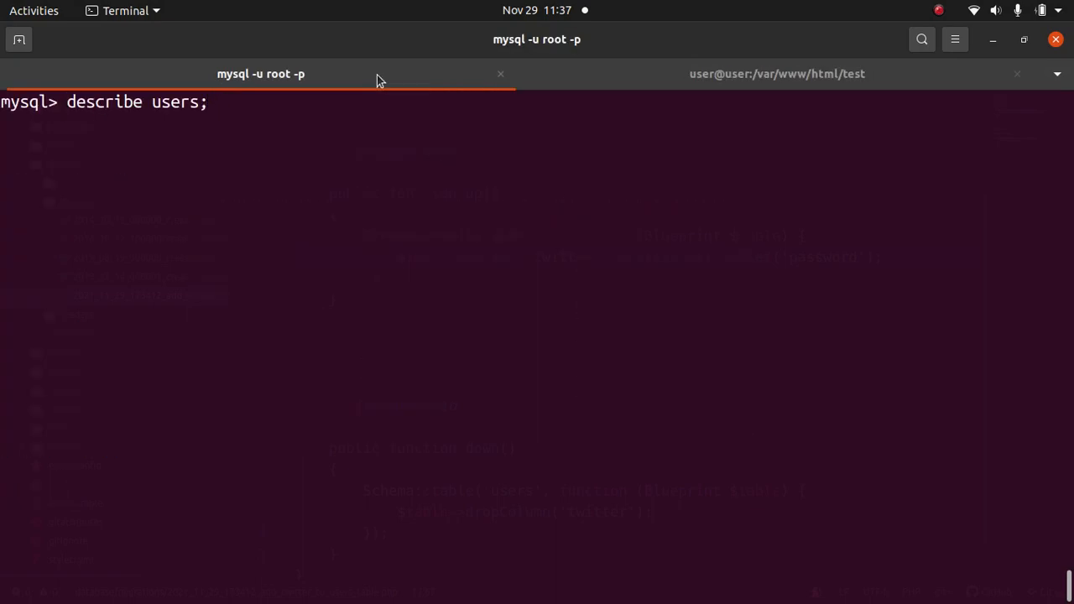
key(Return)
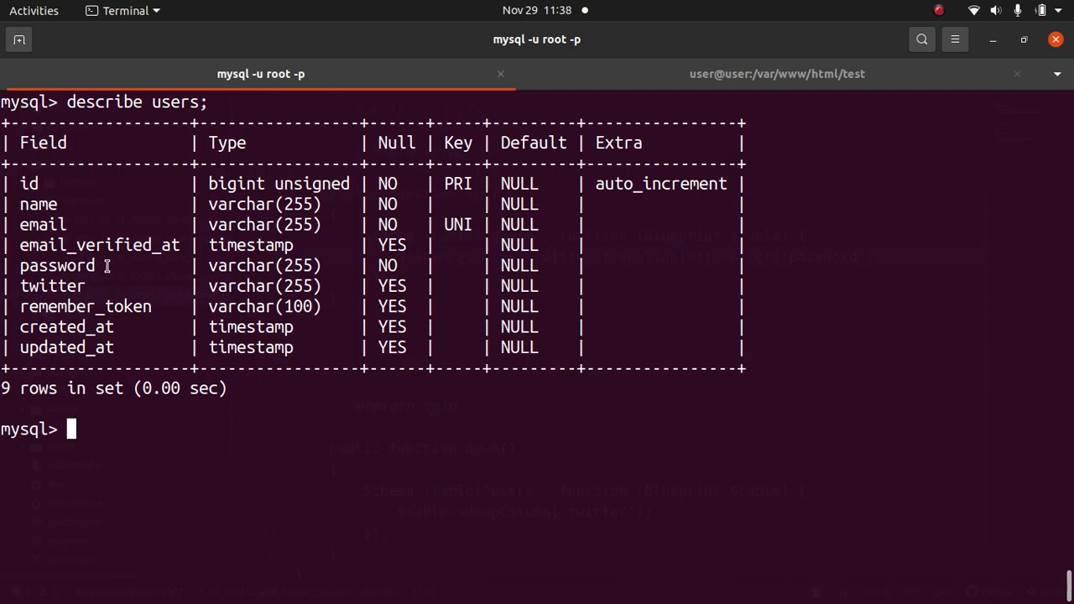
mouse_move(216, 306)
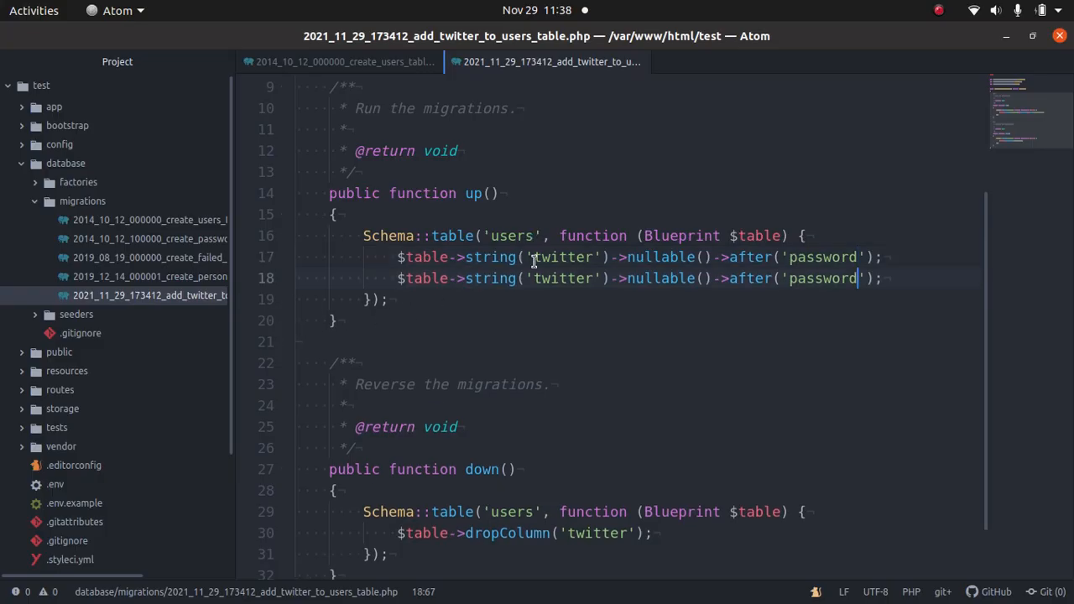
Turn the copied lines into a nullable facebook column after twitter and dropColumn('facebook').
double_click(557, 278)
text(facebook)
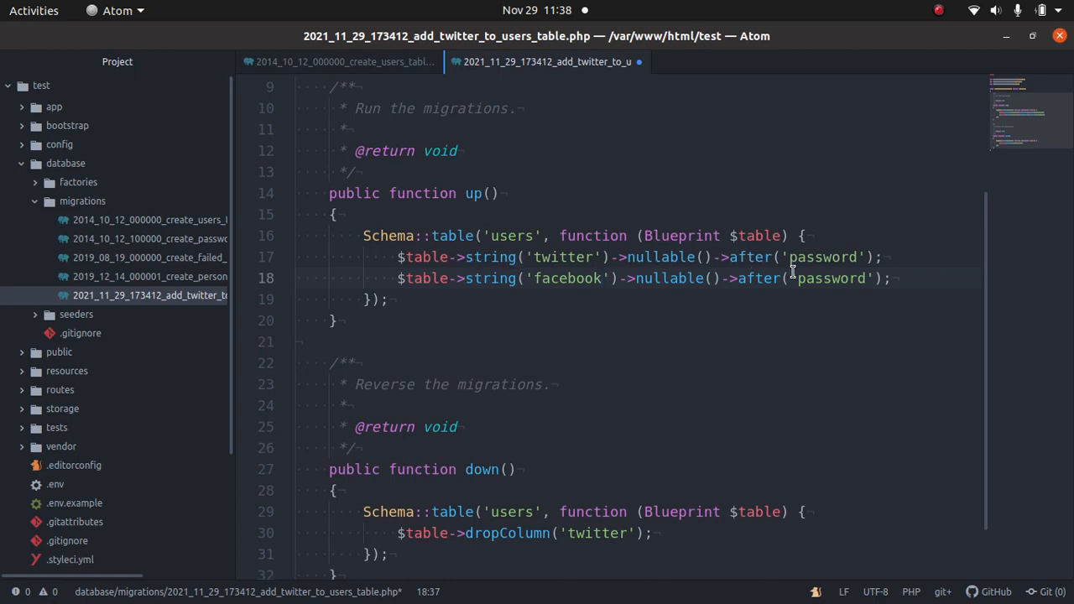
text(t)
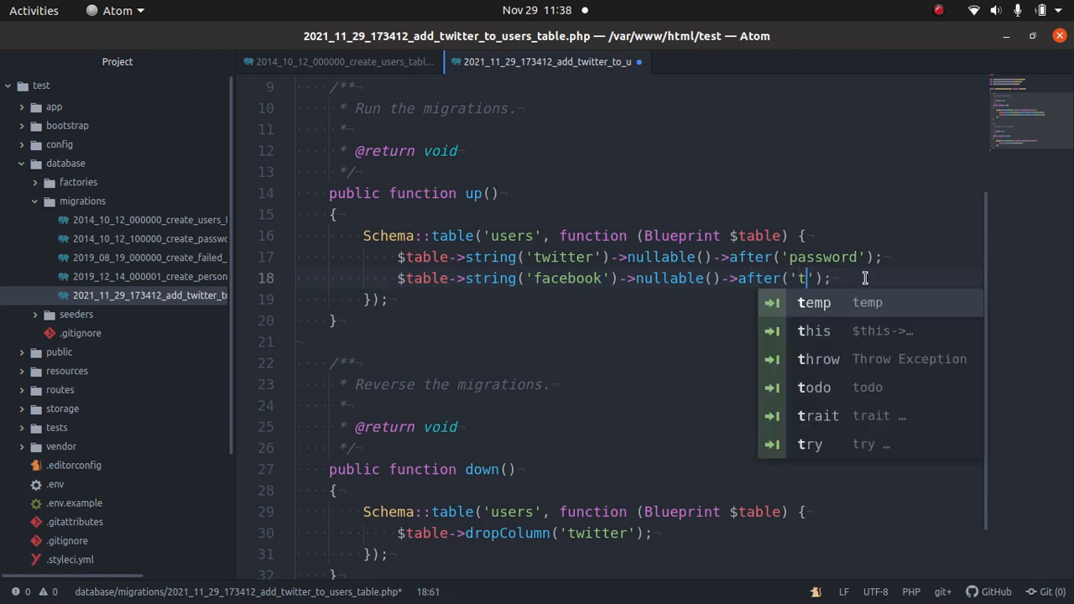
text(witter)
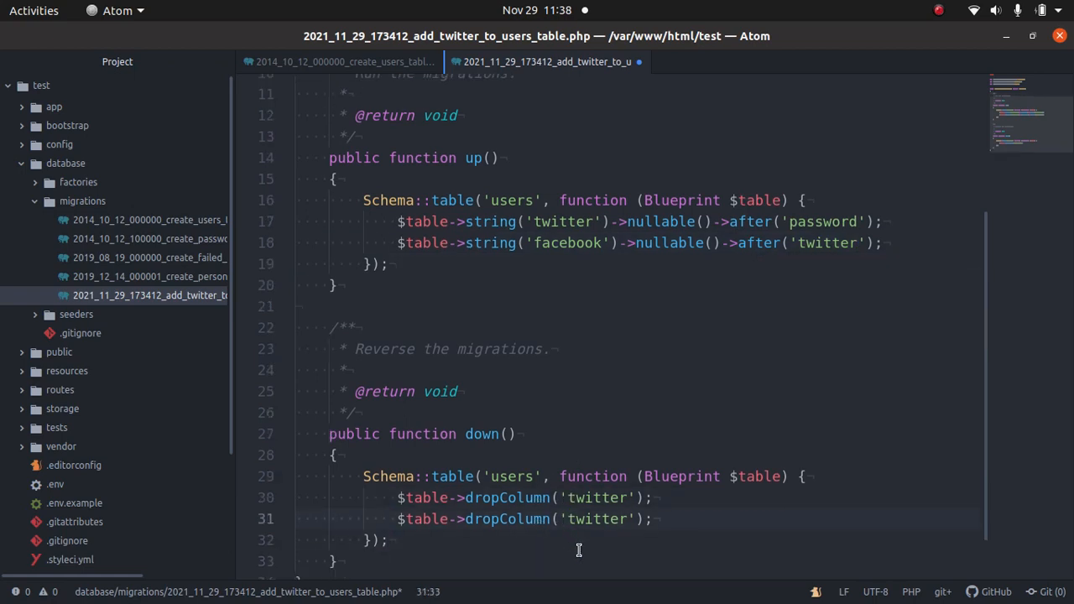
double_click(597, 518)
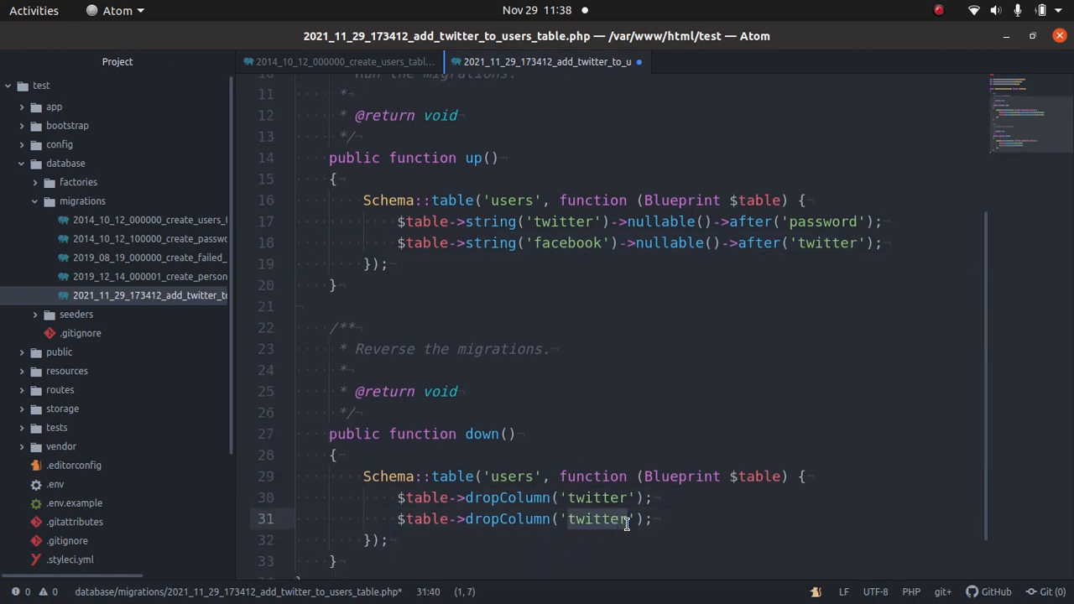
text(facebook)
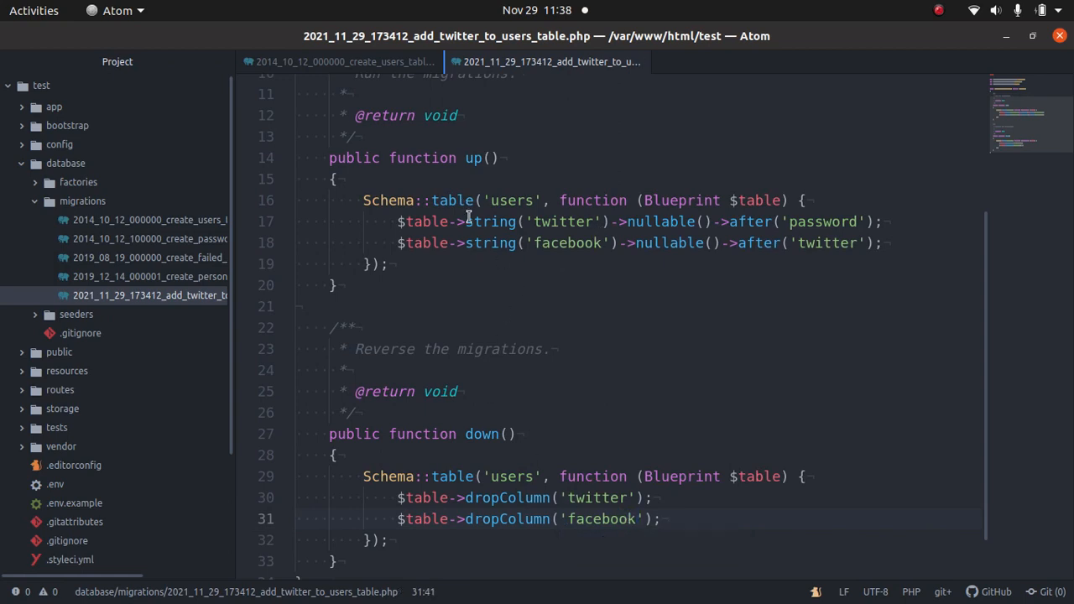
click(638, 519)
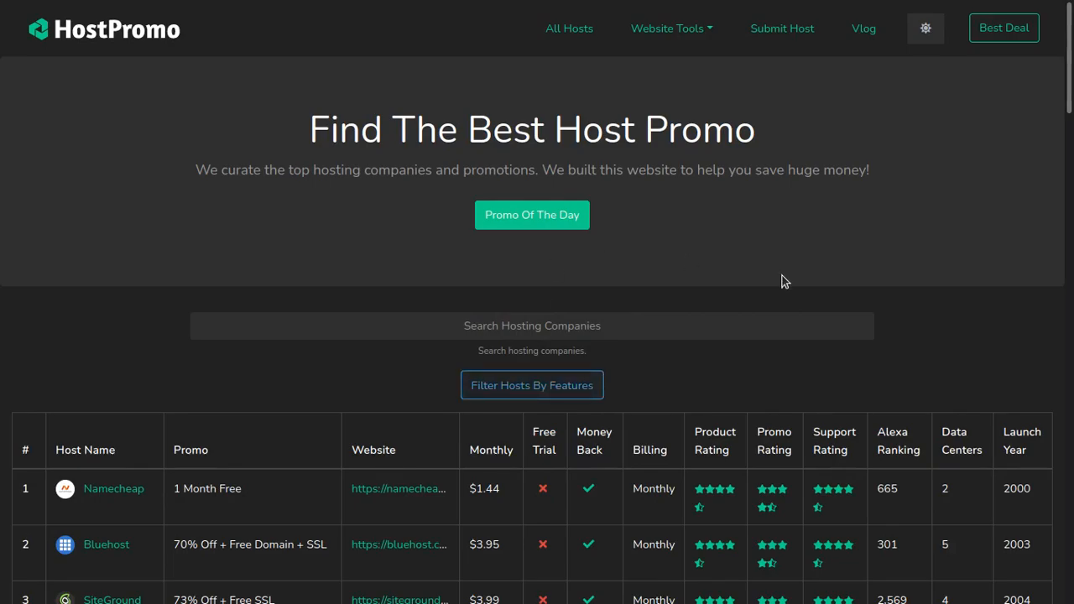
scroll(down, 3)
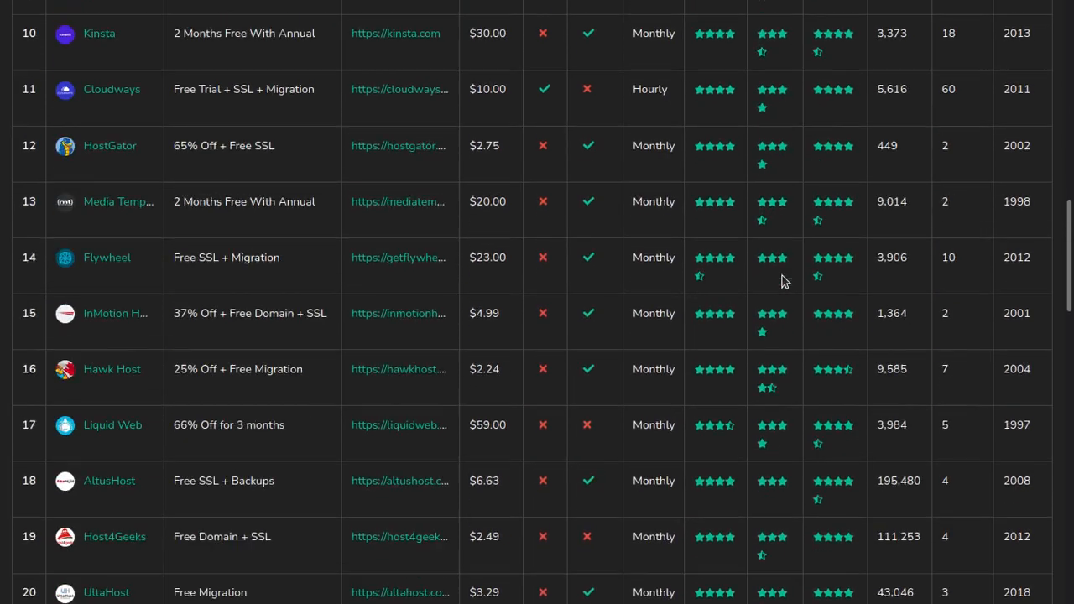
scroll(down, 3)
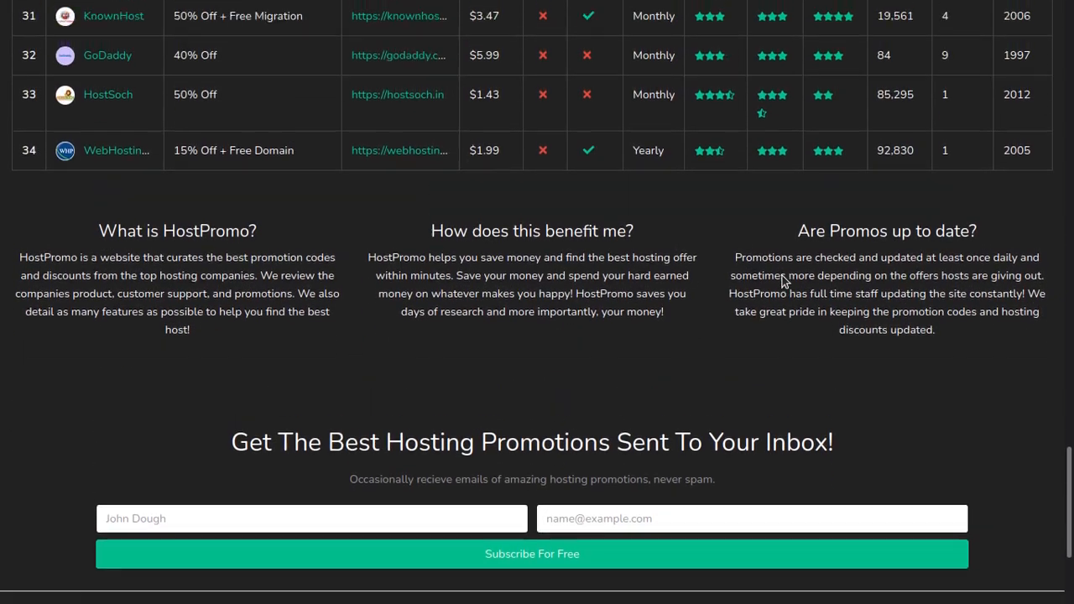
scroll(up, 3)
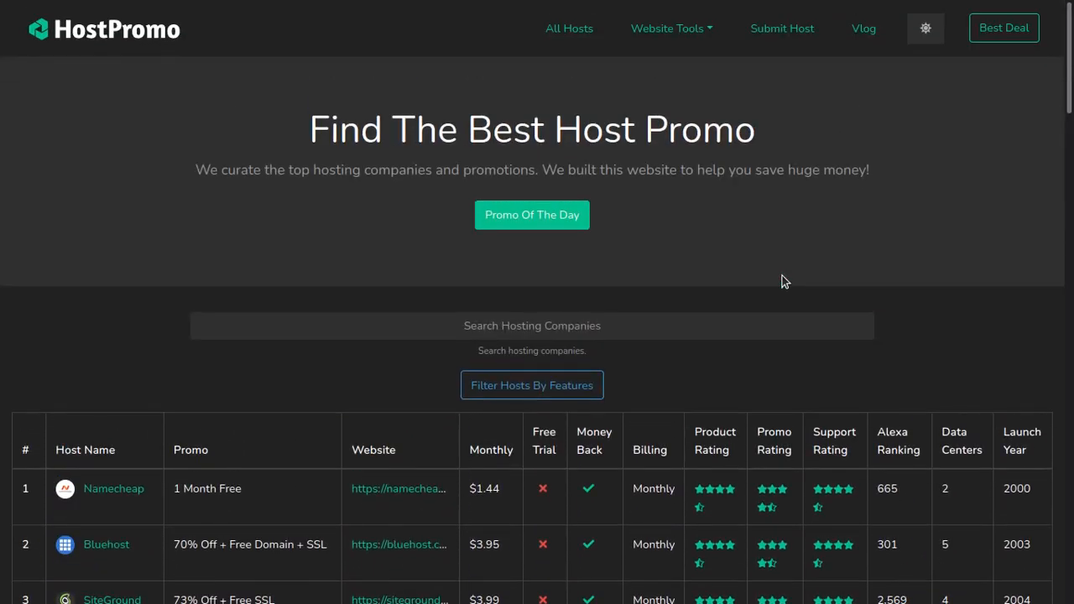